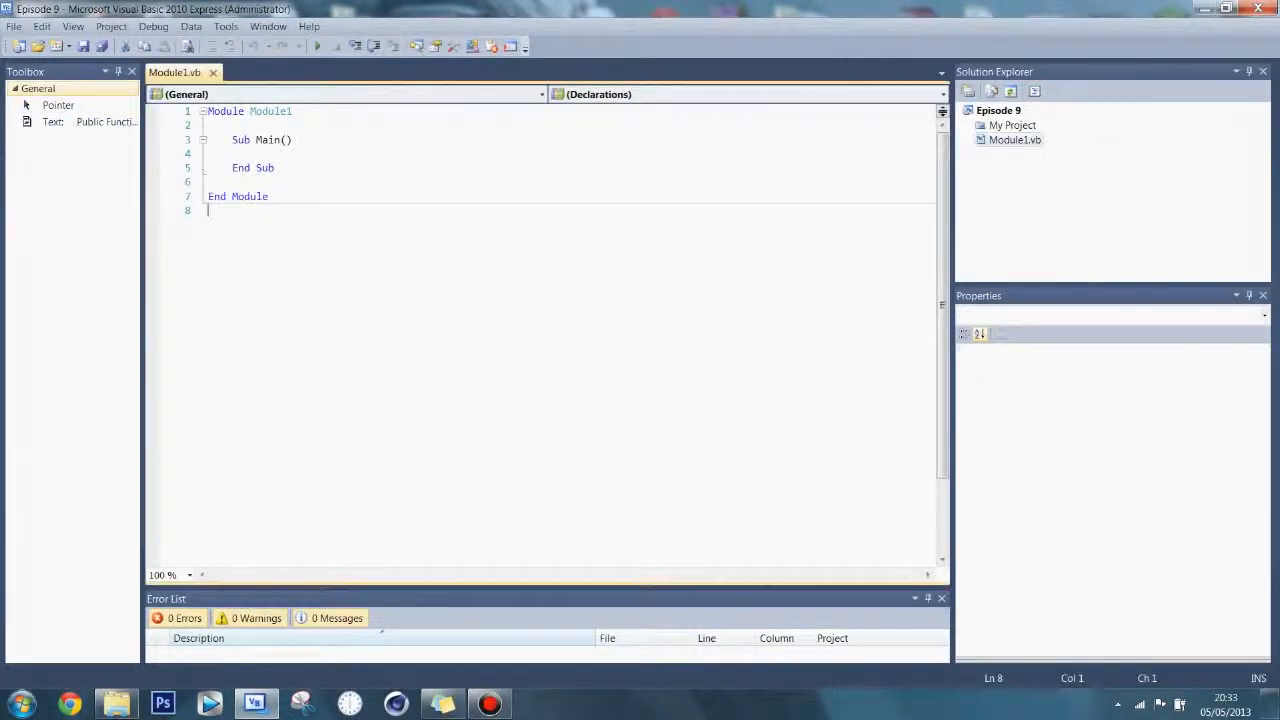
Add an empty Sub Test1() below Main and a Console.ReadLine() call inside Main.
click(189, 575)
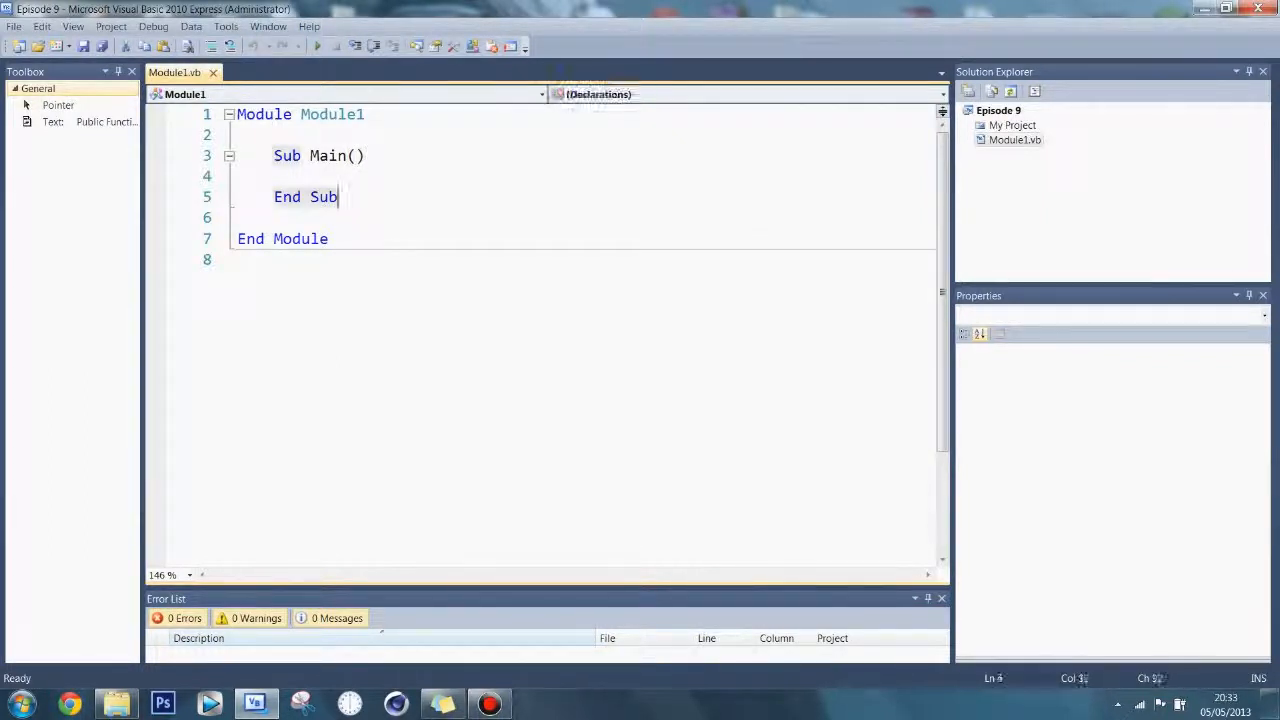
text(Sub)
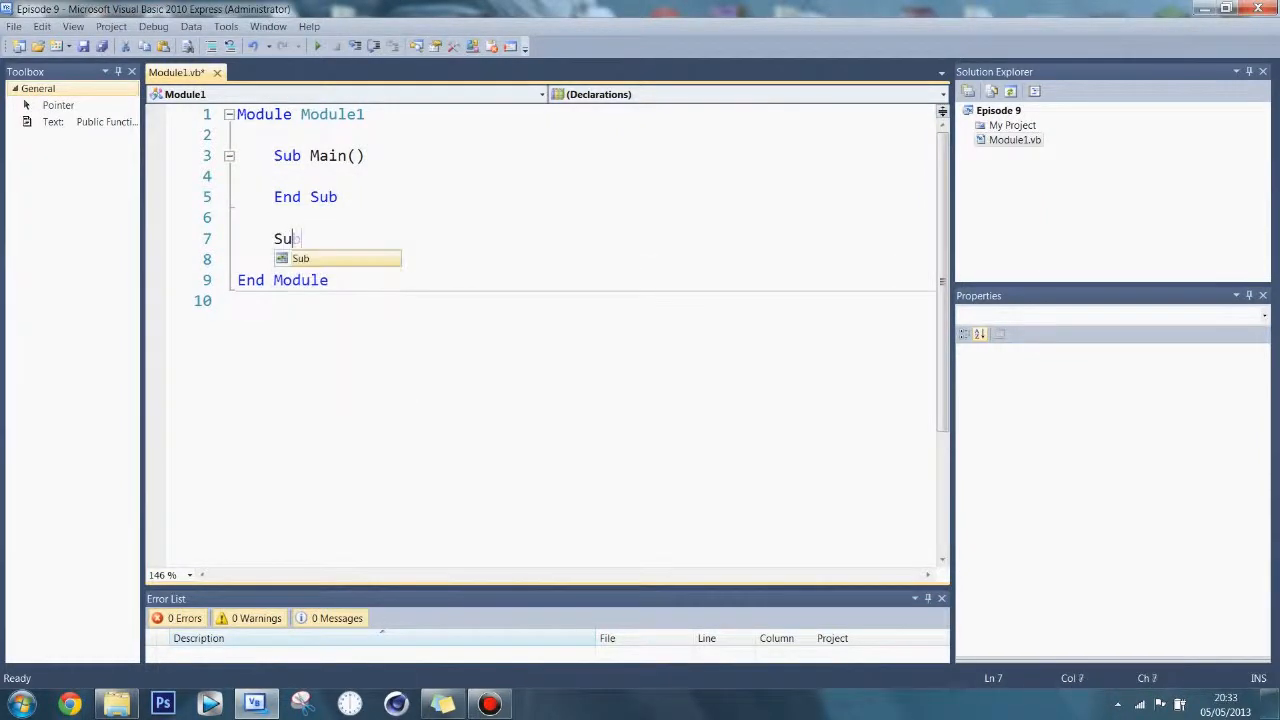
text(Test1())
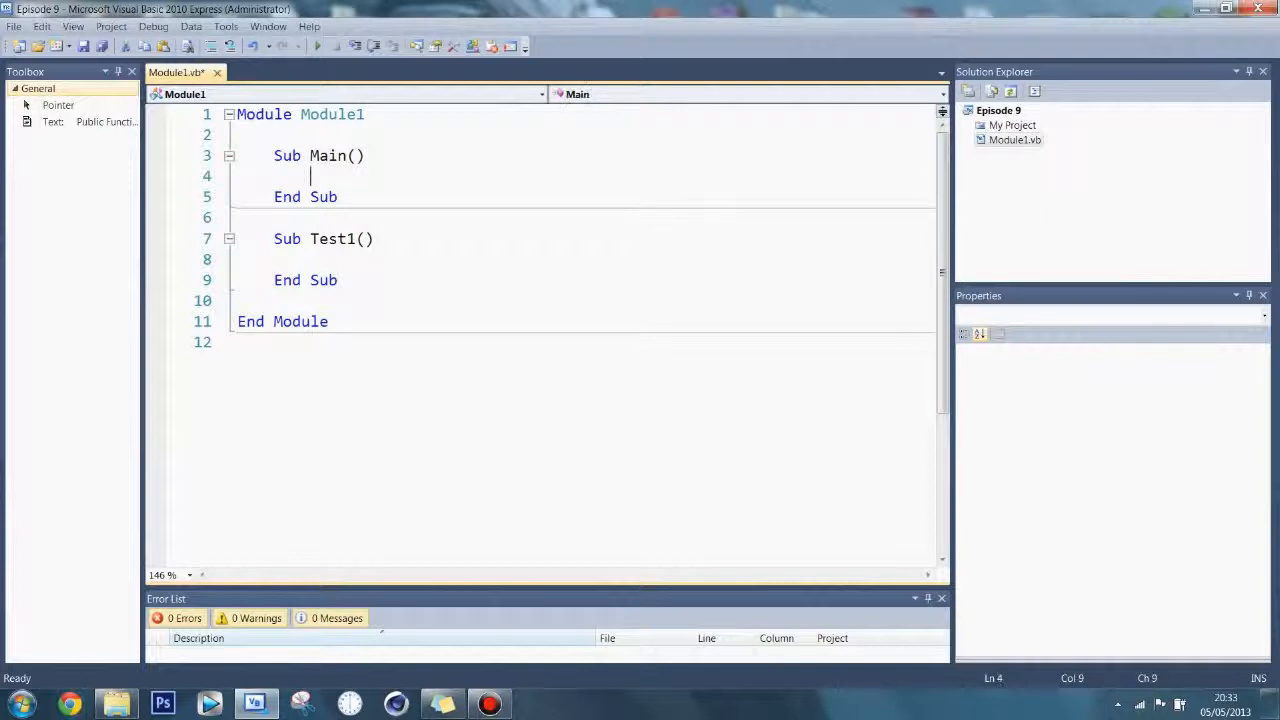
text(Console)
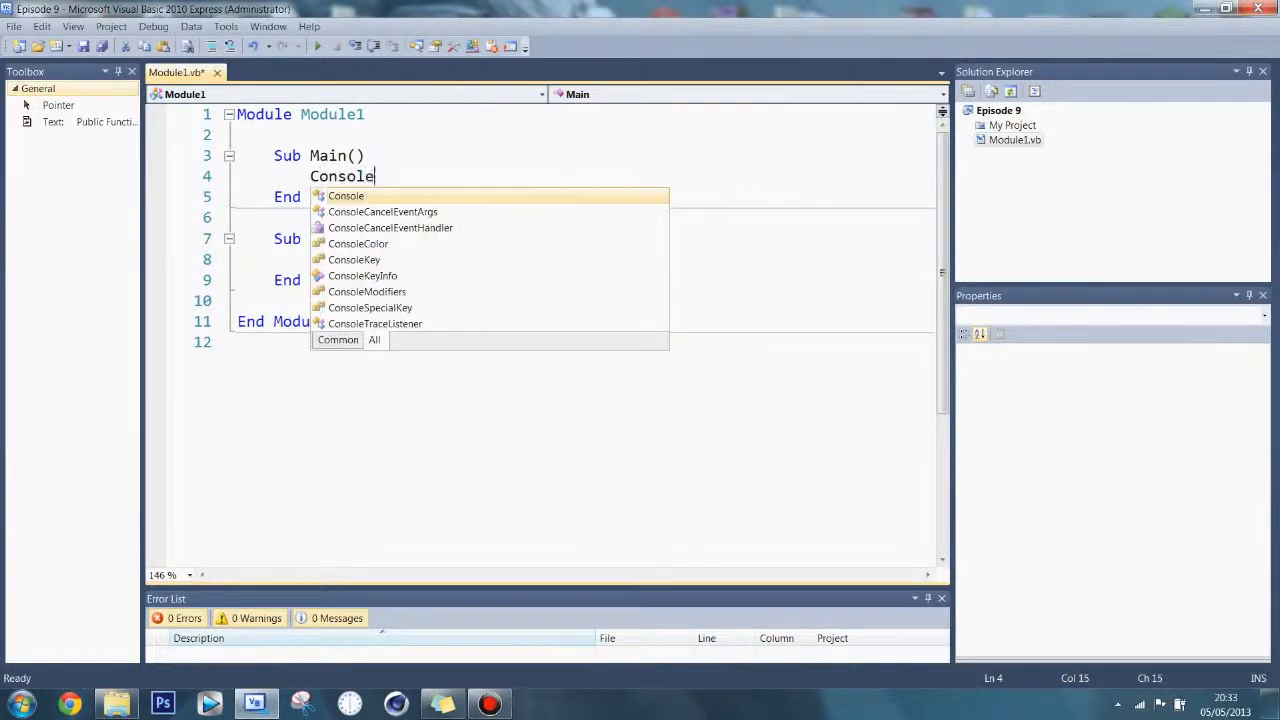
text(.rea)
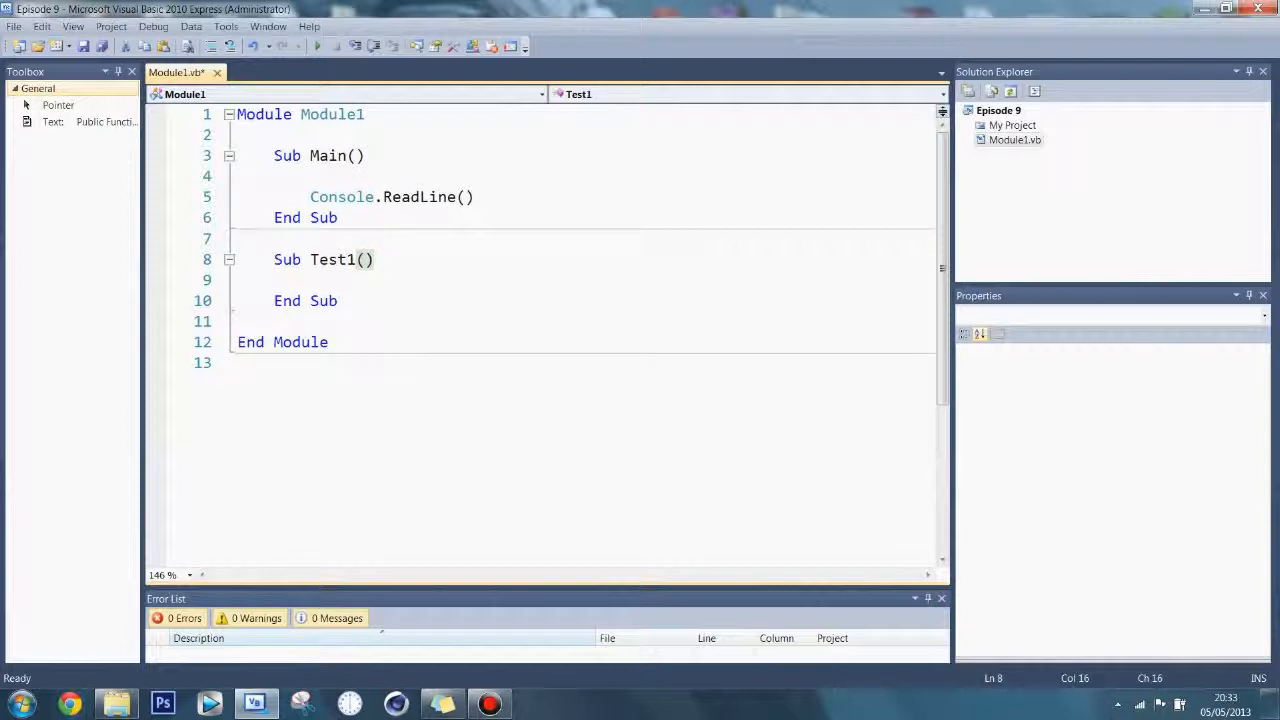
Give Test1 a ByVal b As Integer parameter.
click(362, 259)
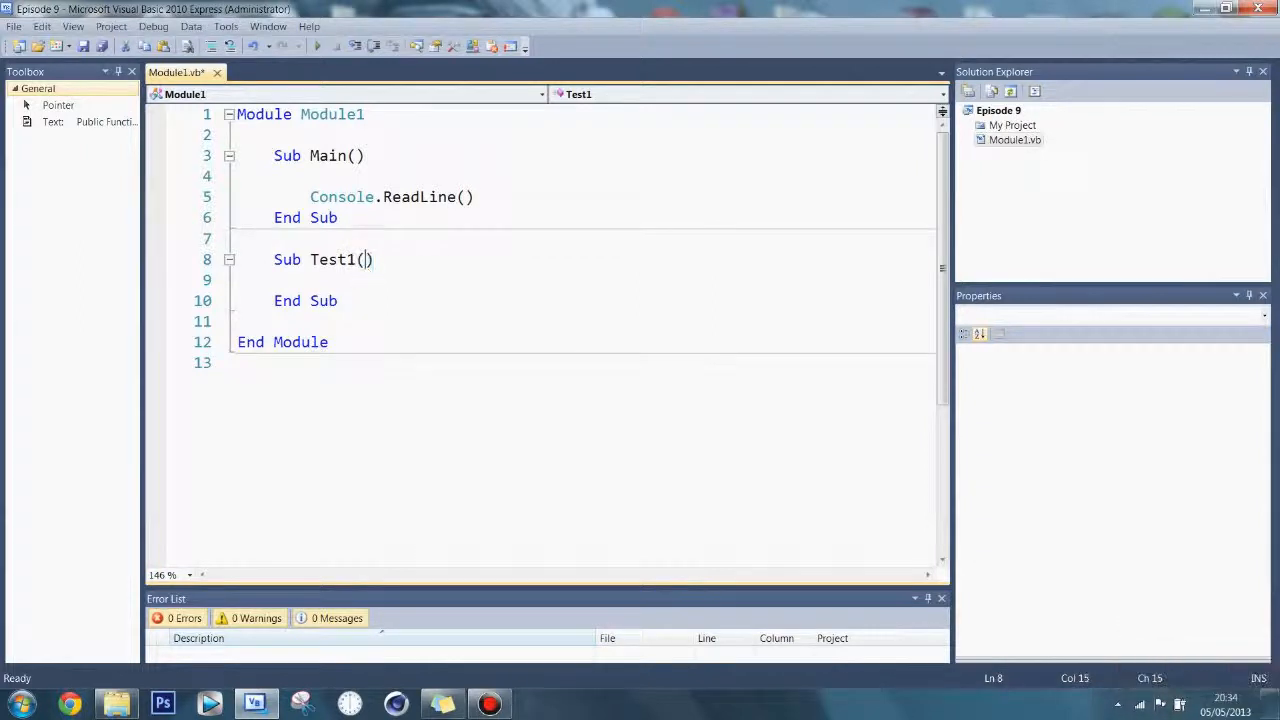
text(ByVal)
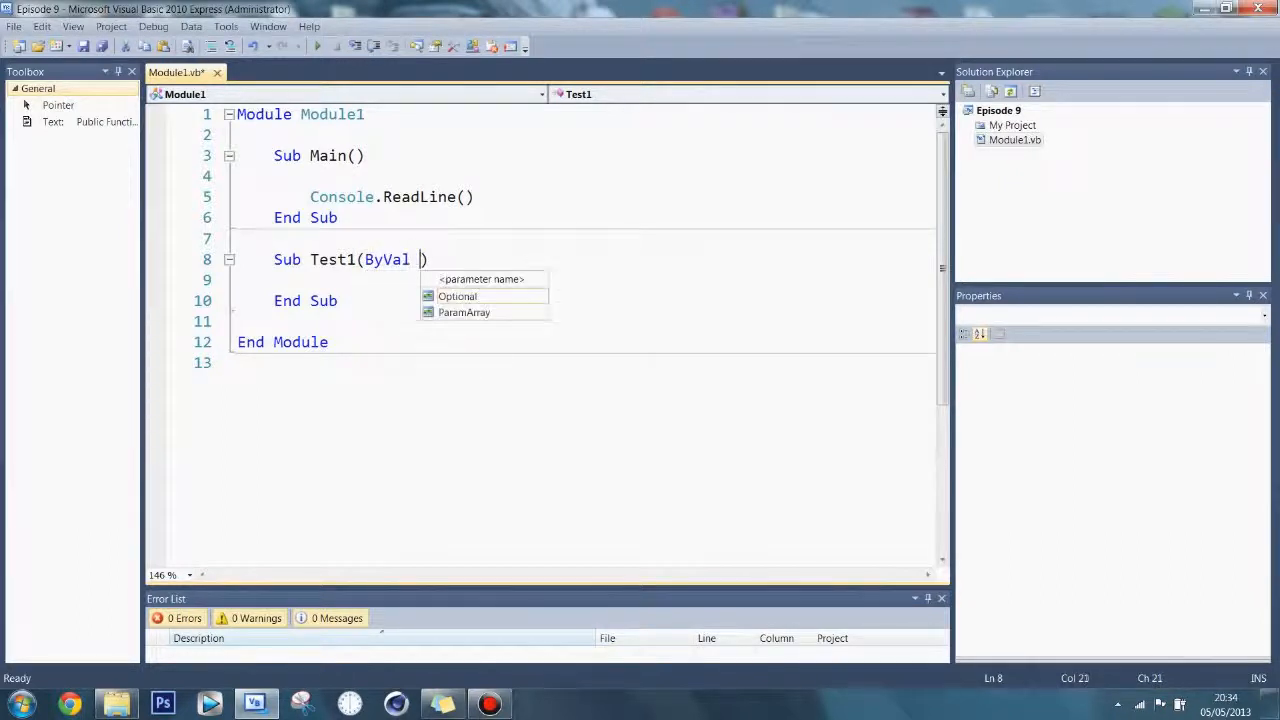
mouse_move(457, 296)
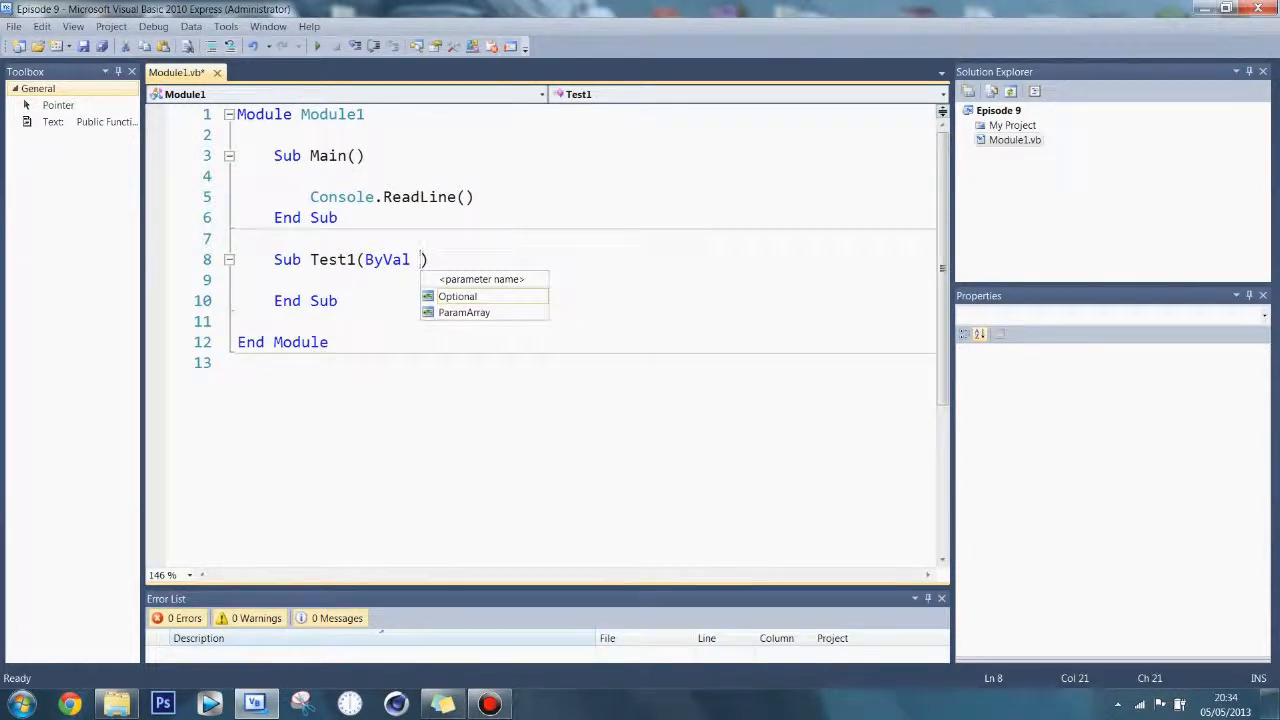
text(b)
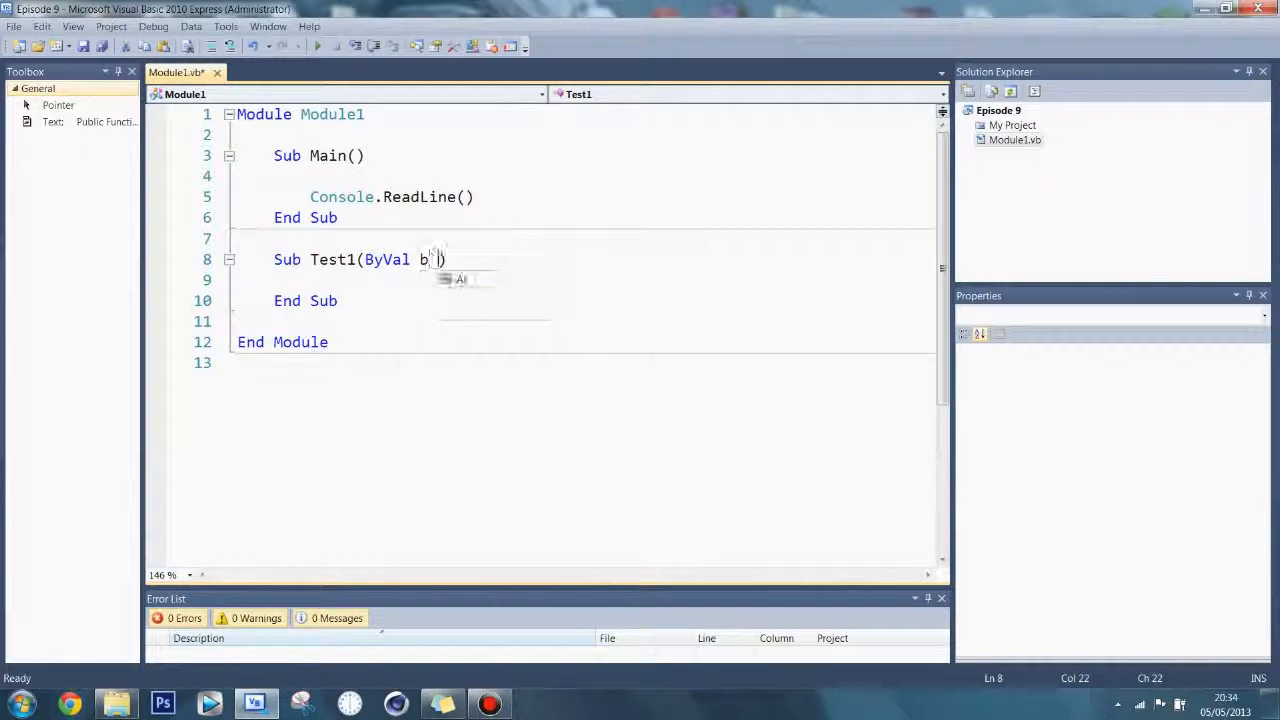
text(as)
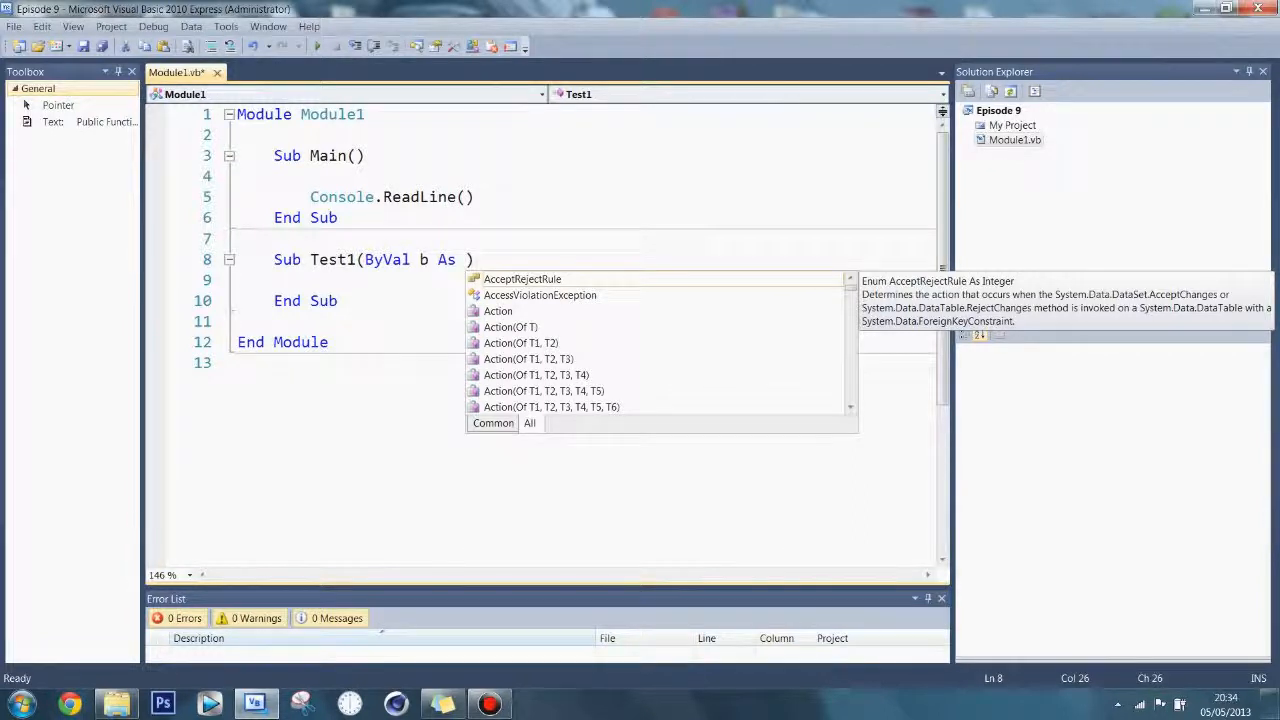
text(integer)
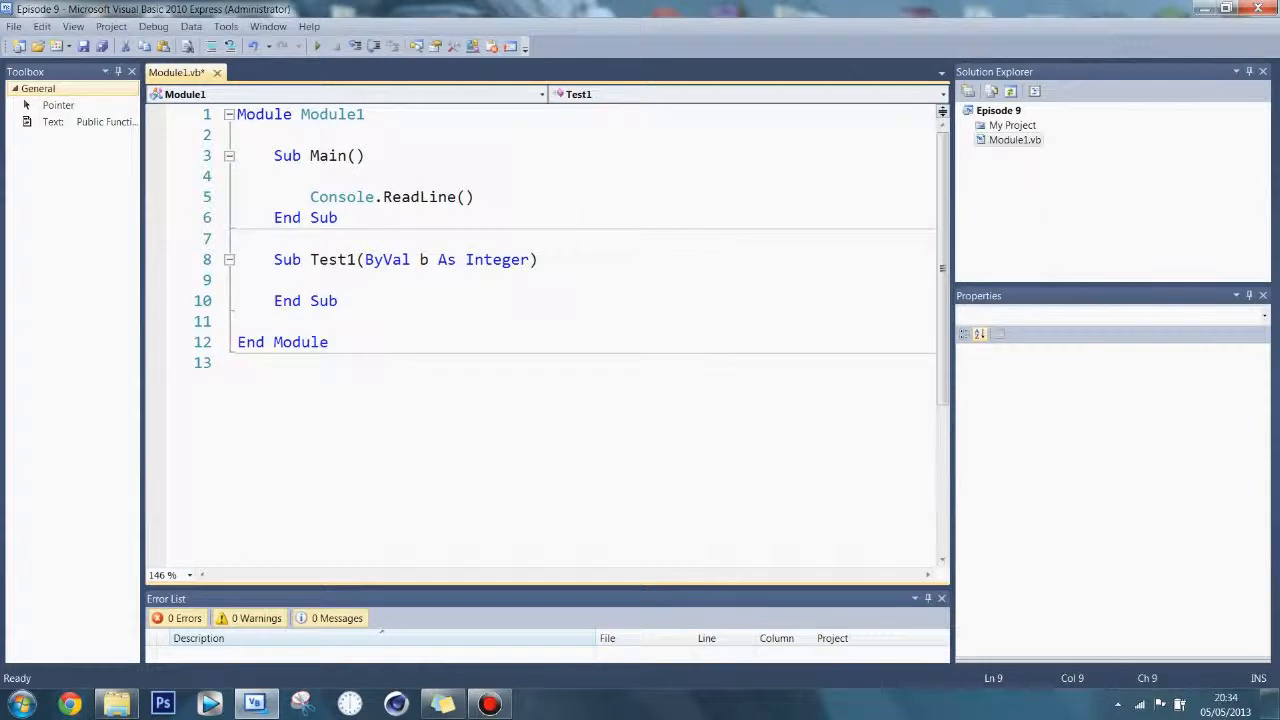
Add Console.WriteLine("value was: " & b) to Test1's body.
text(Co)
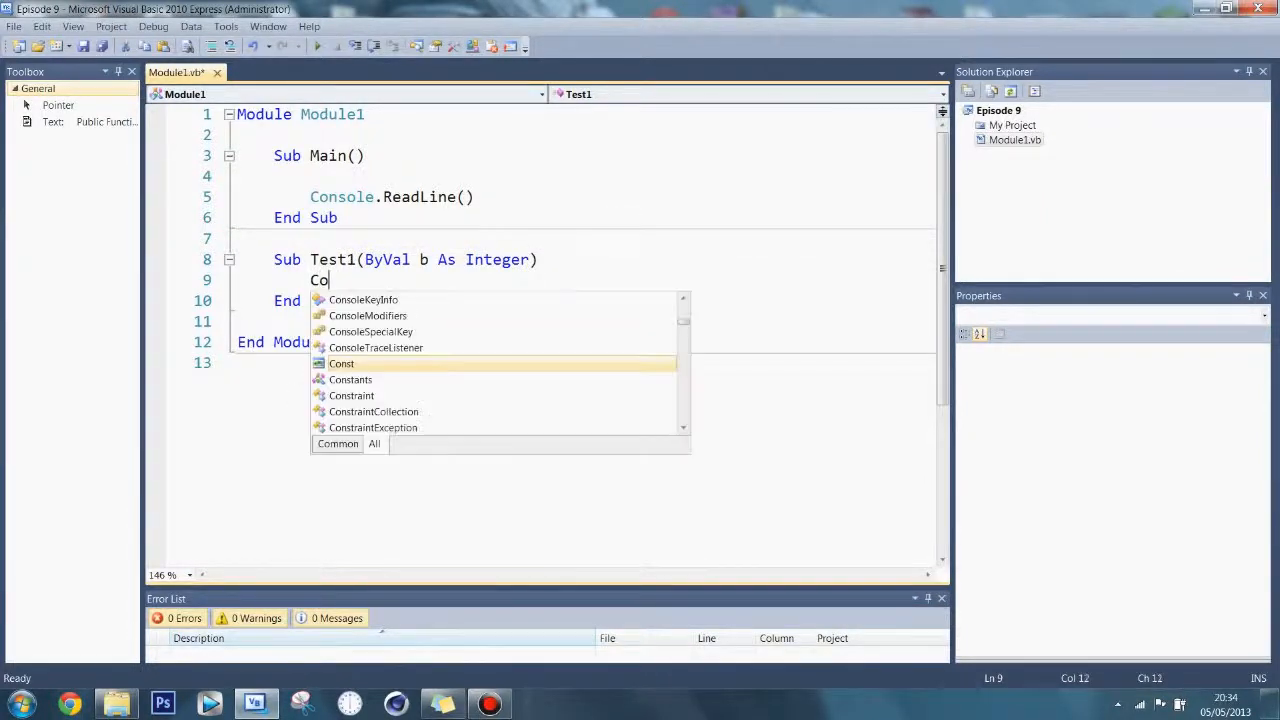
text(nsole.writel)
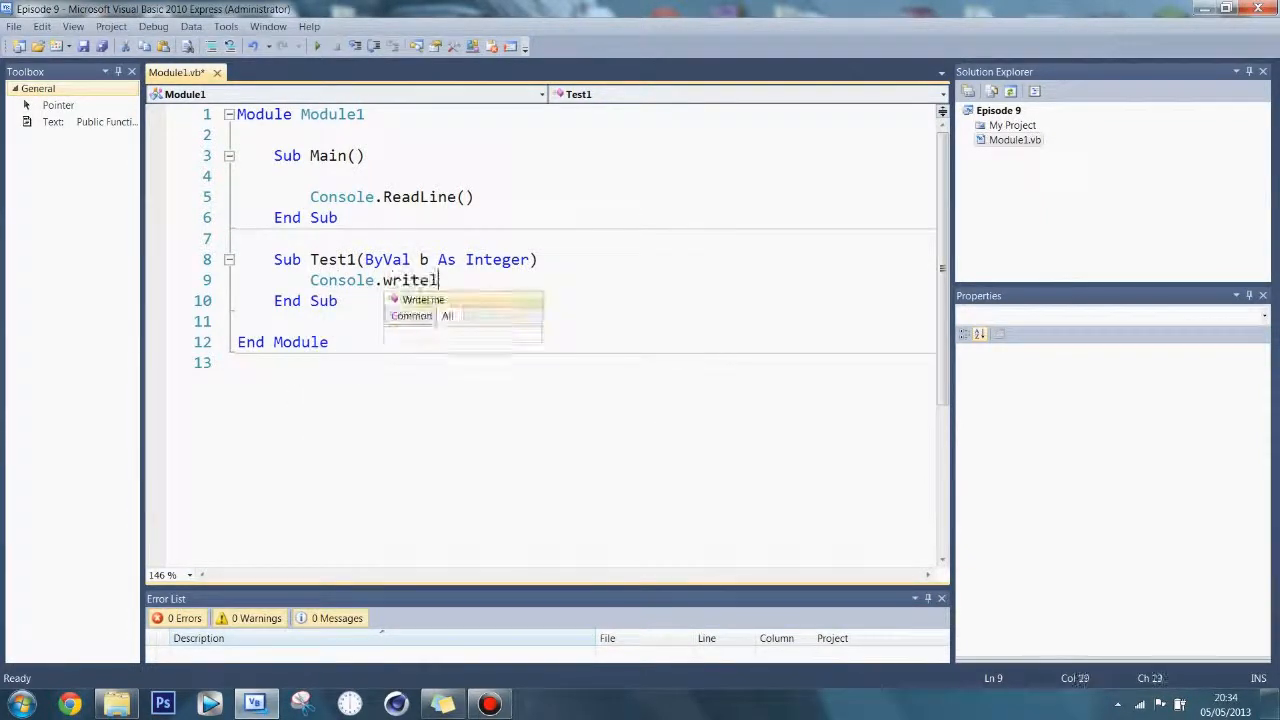
text(Line()
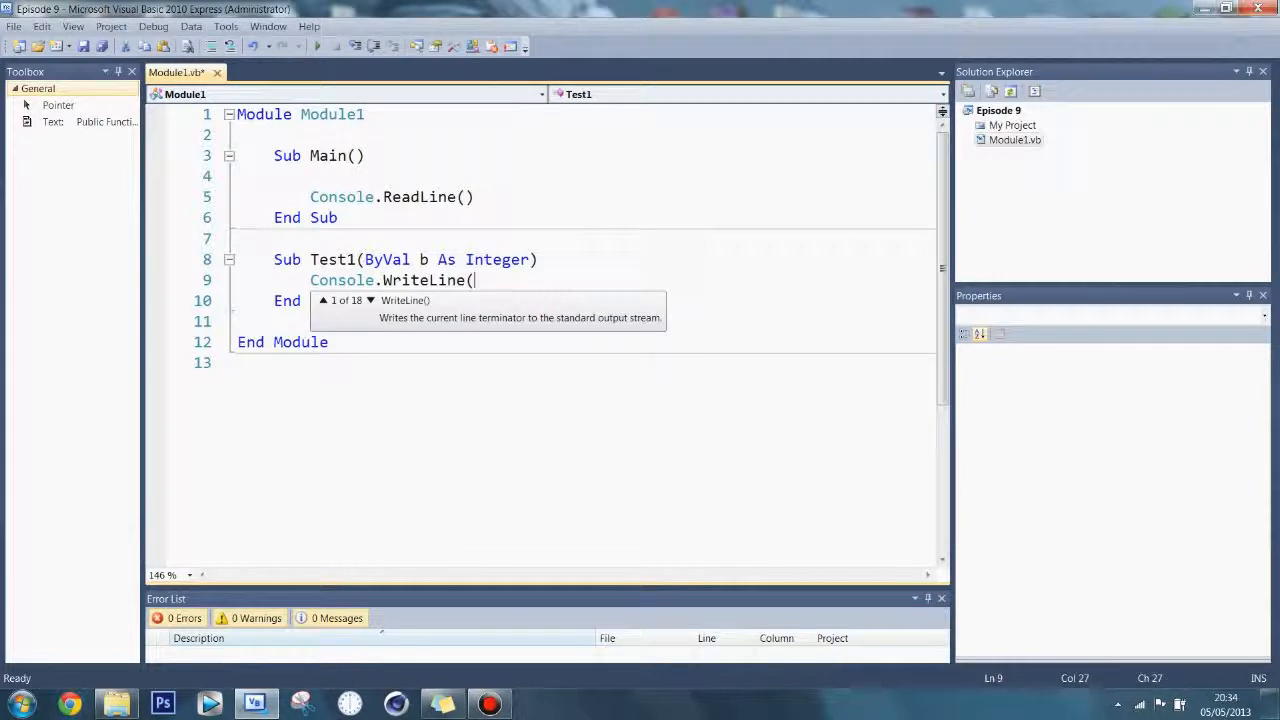
text(")
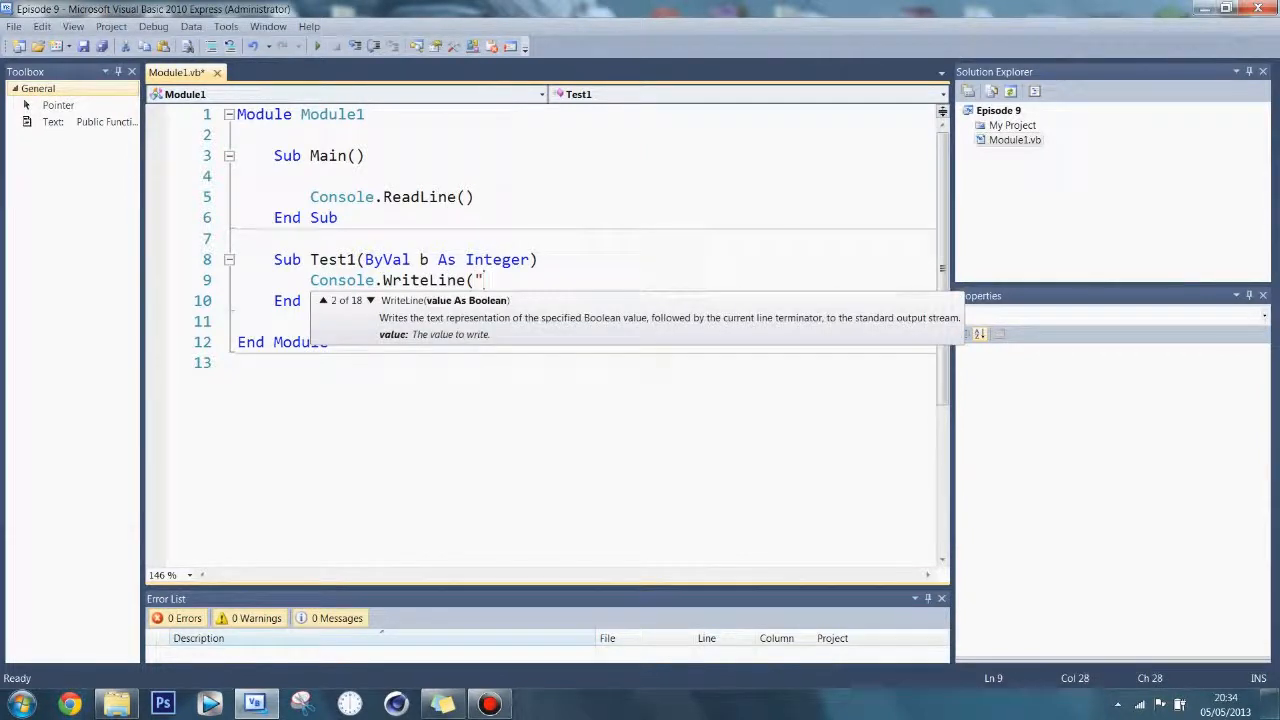
text(value was)
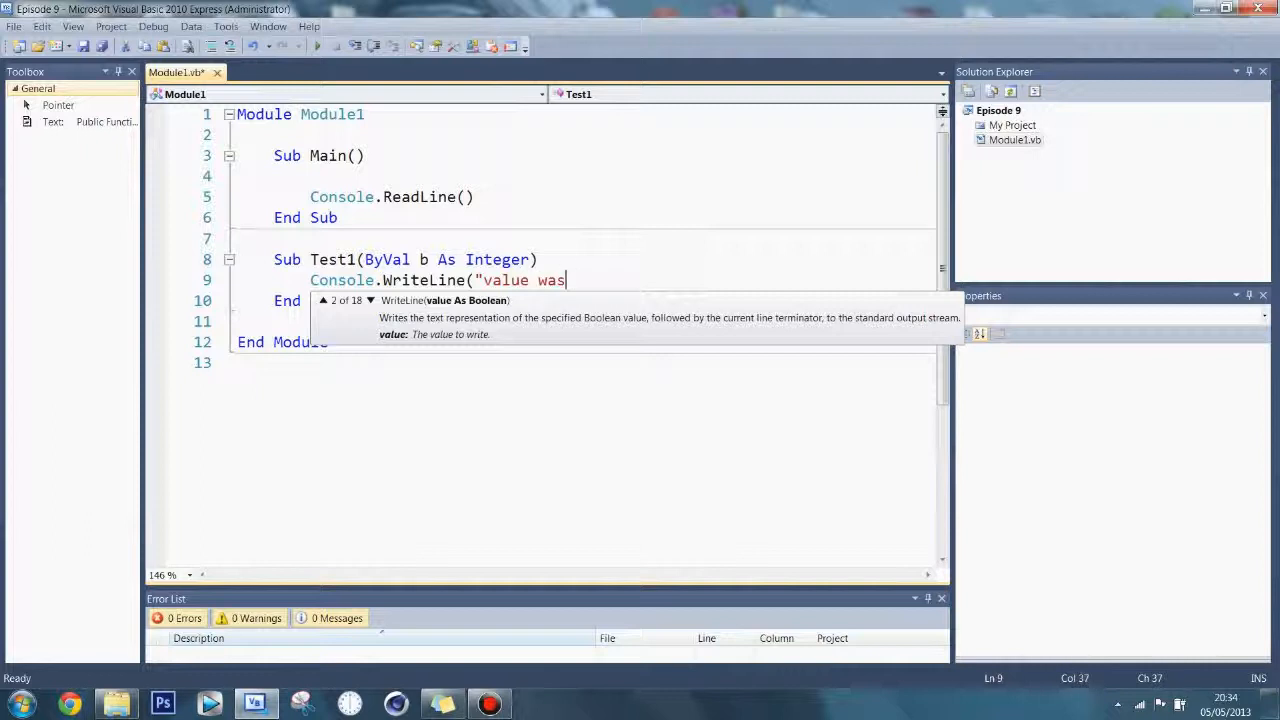
text(:)
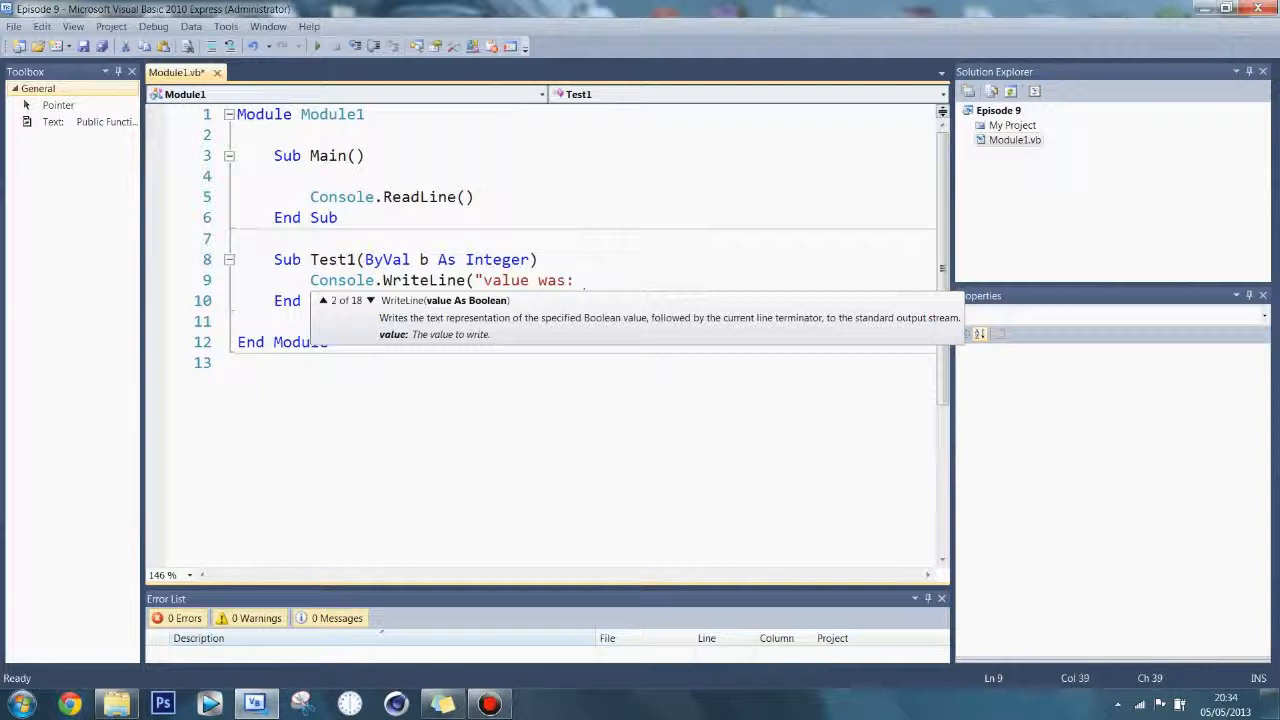
text(" & b)
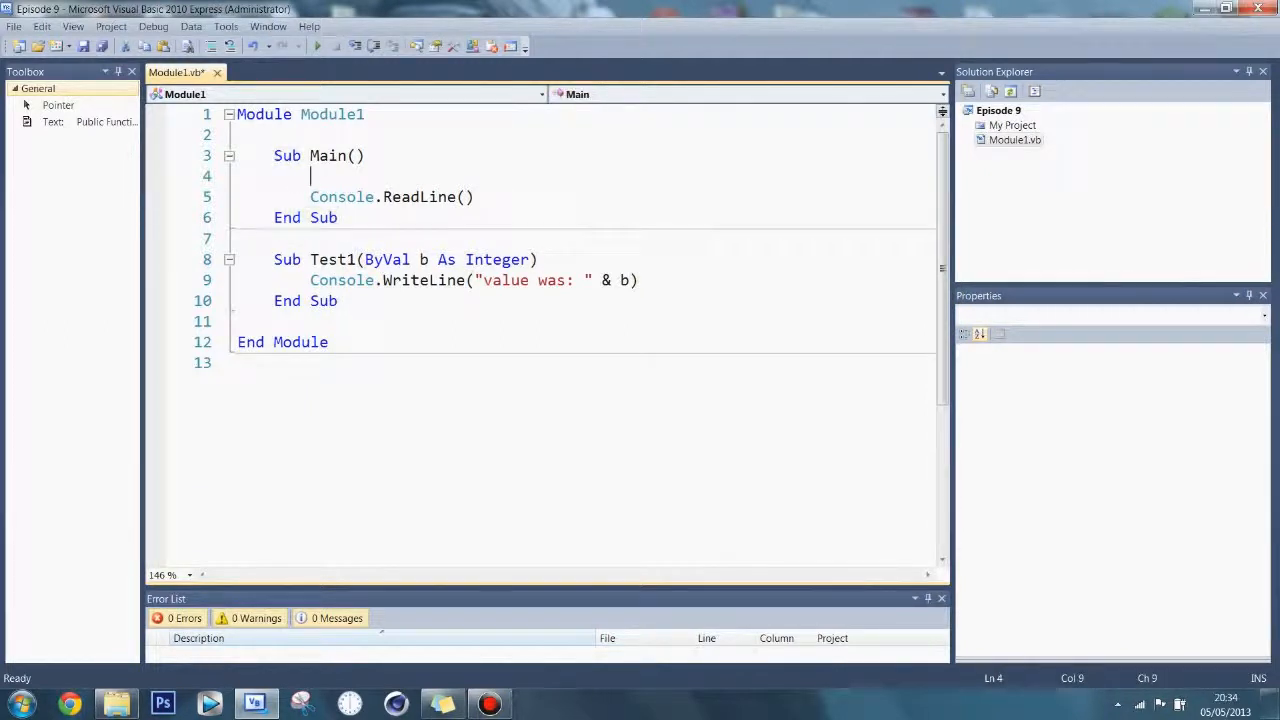
Declare Dim a As Integer = 3 in Main.
text(Dim a a)
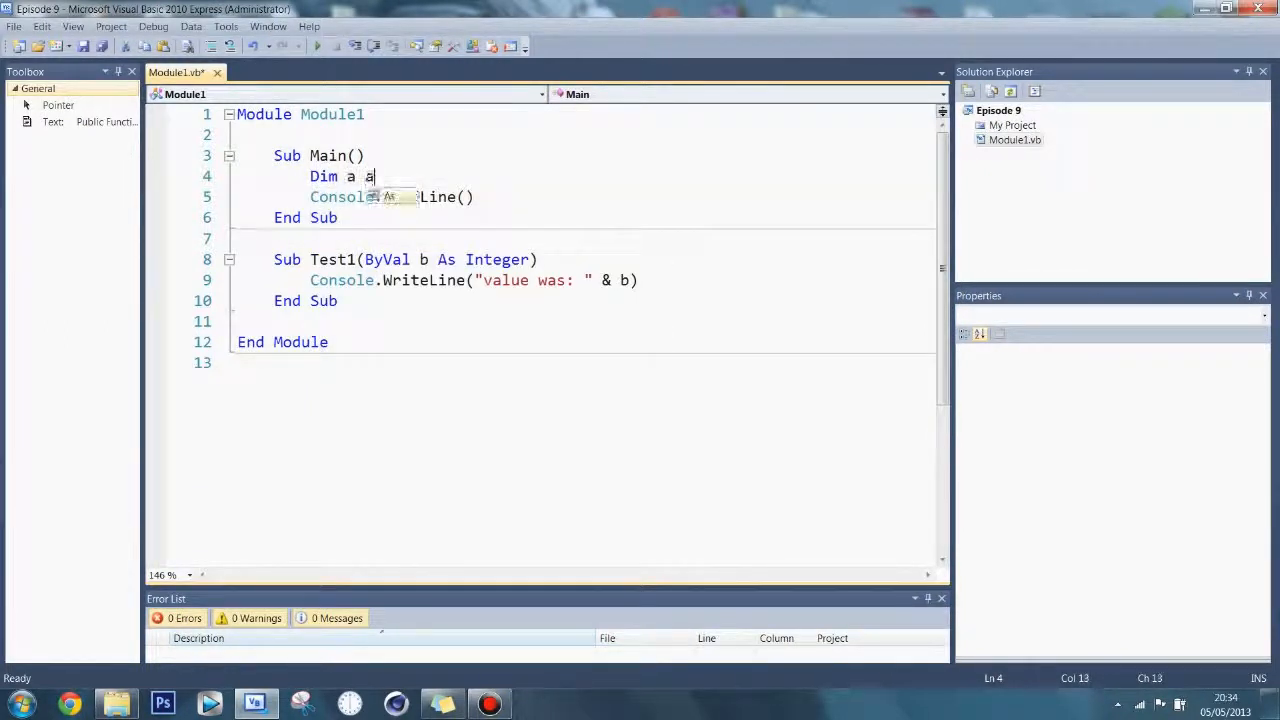
text(As n)
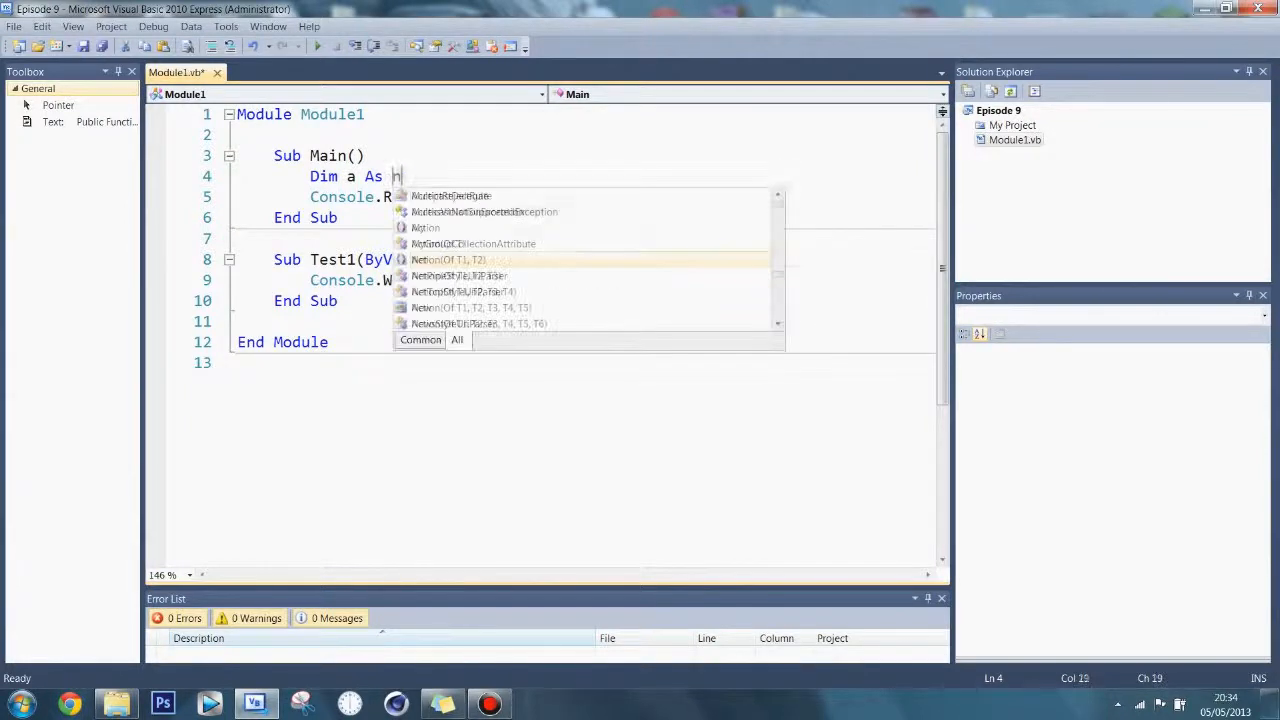
text(Integer =)
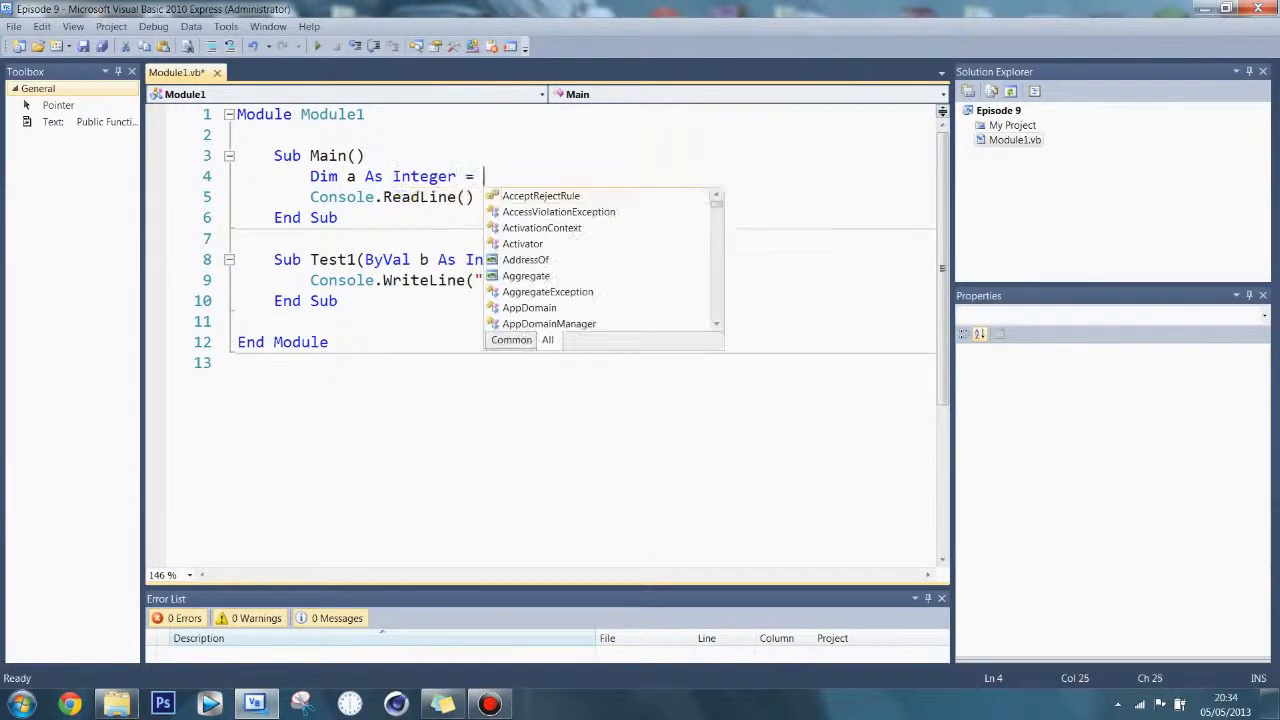
text(3)
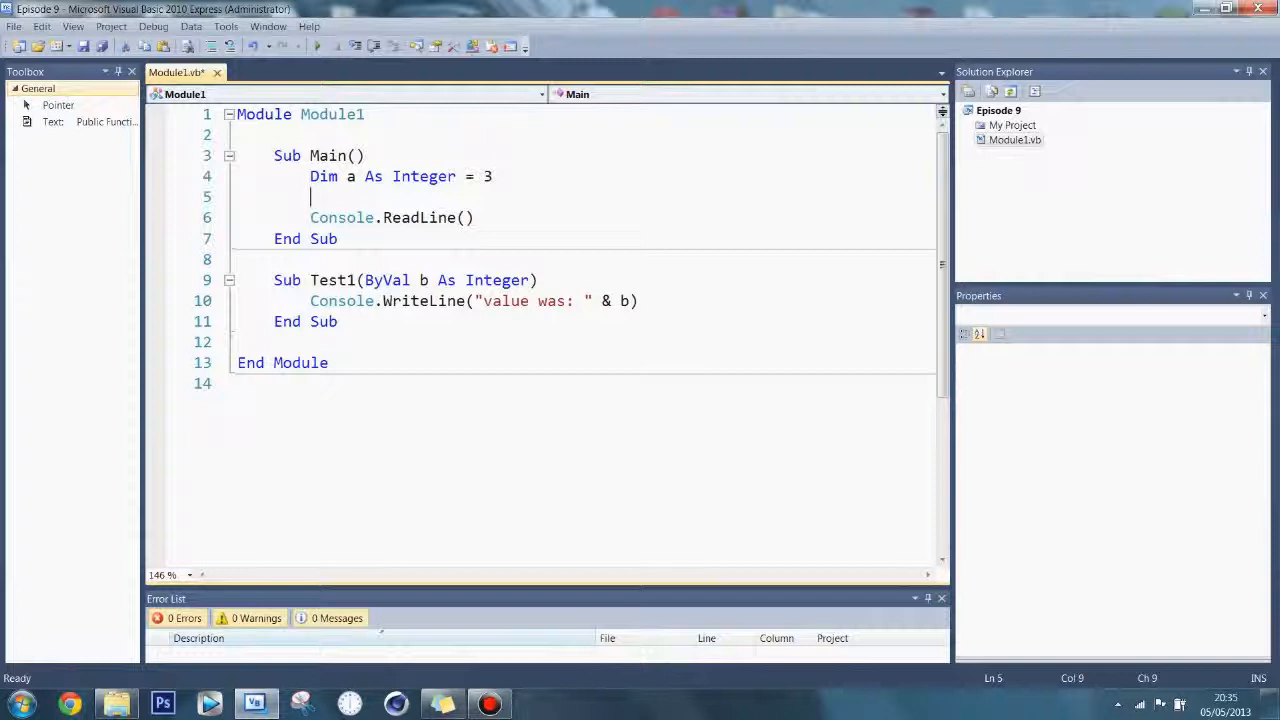
Call Test1(a) on the next line of Main.
click(637, 300)
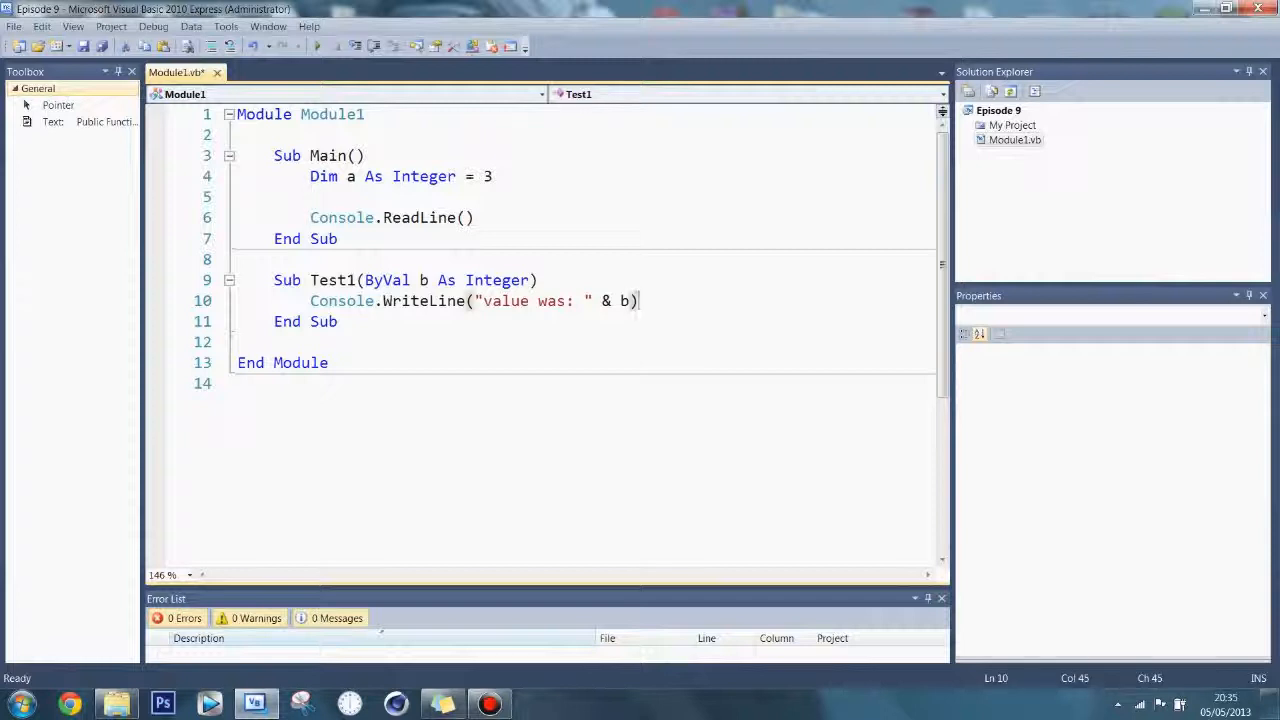
text(Test1()
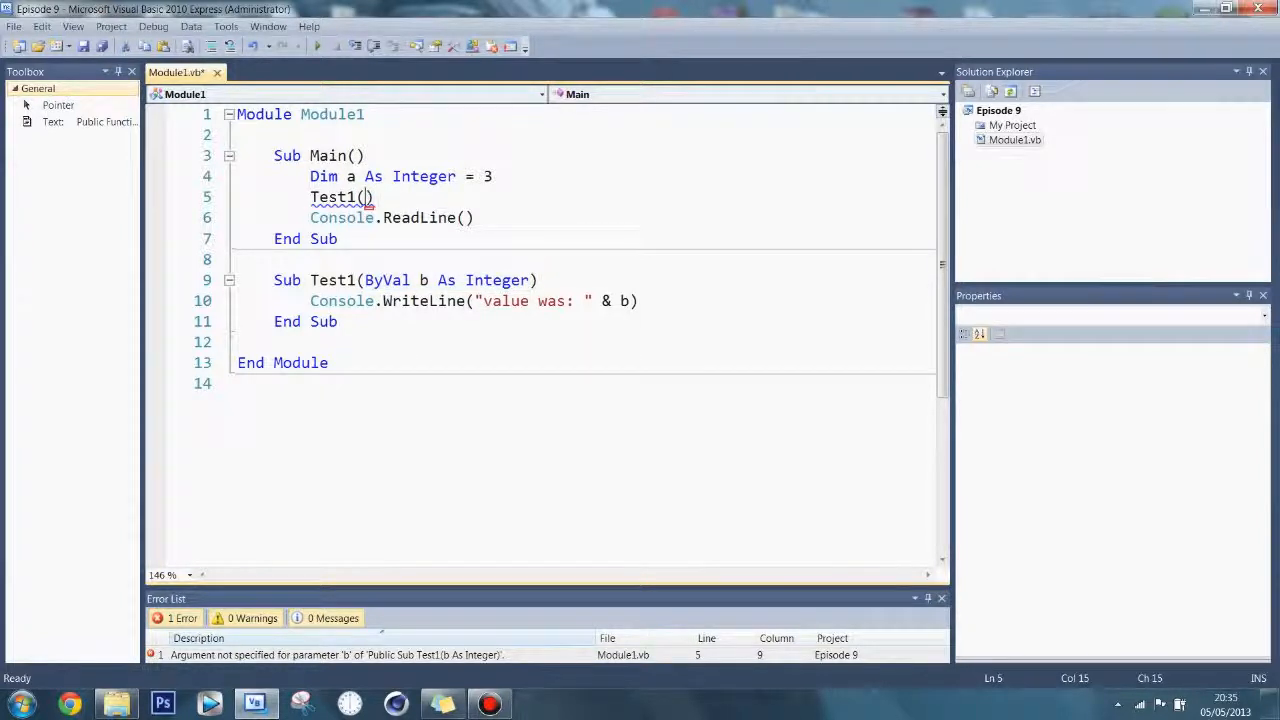
text(()
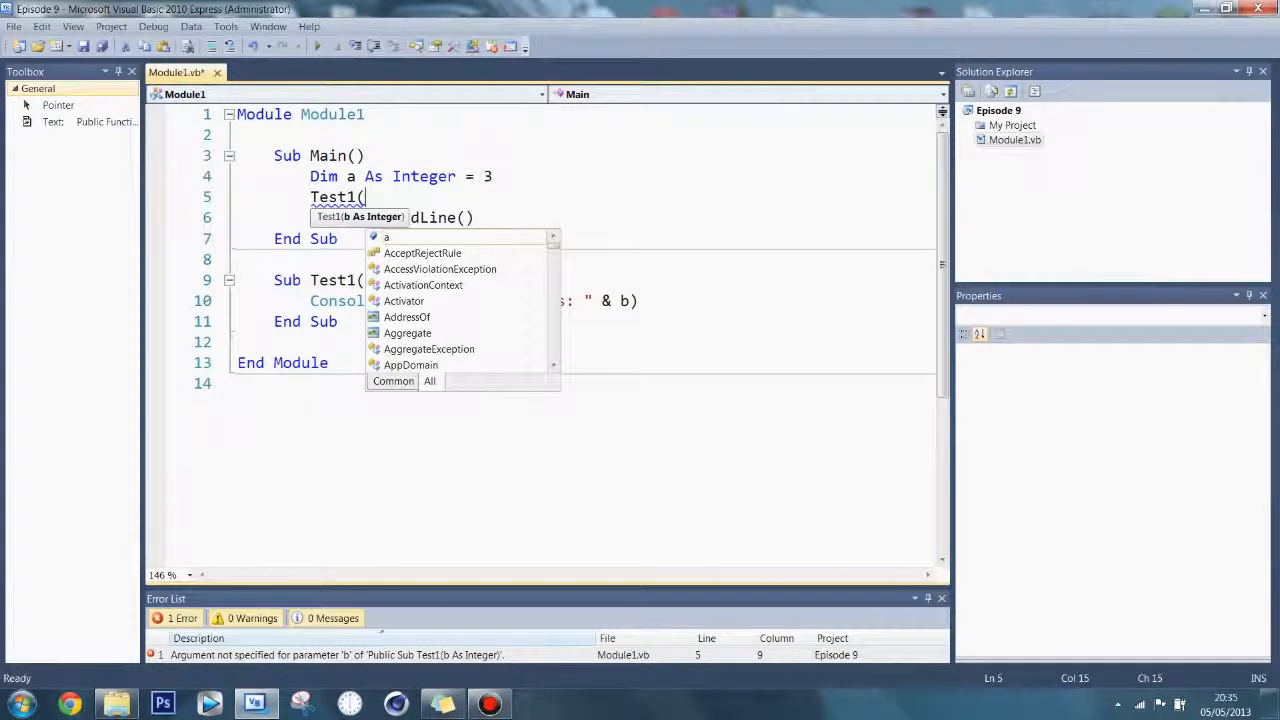
mouse_move(386, 238)
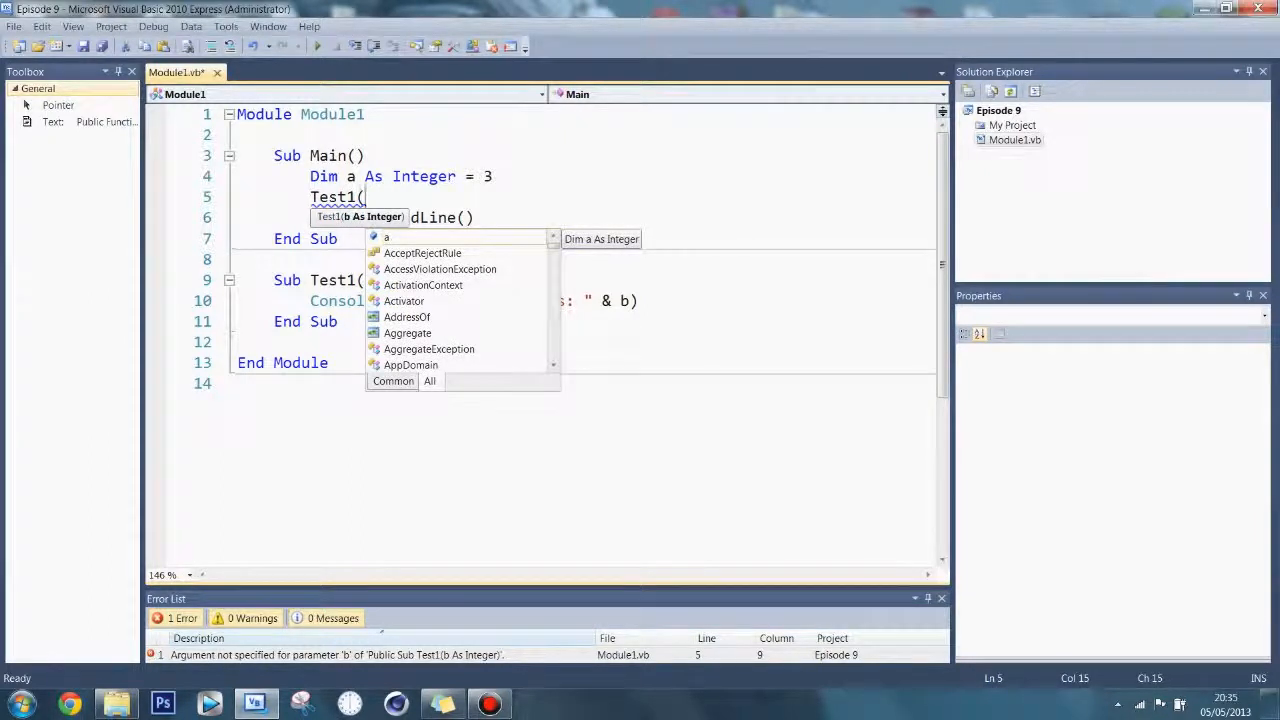
text(a))
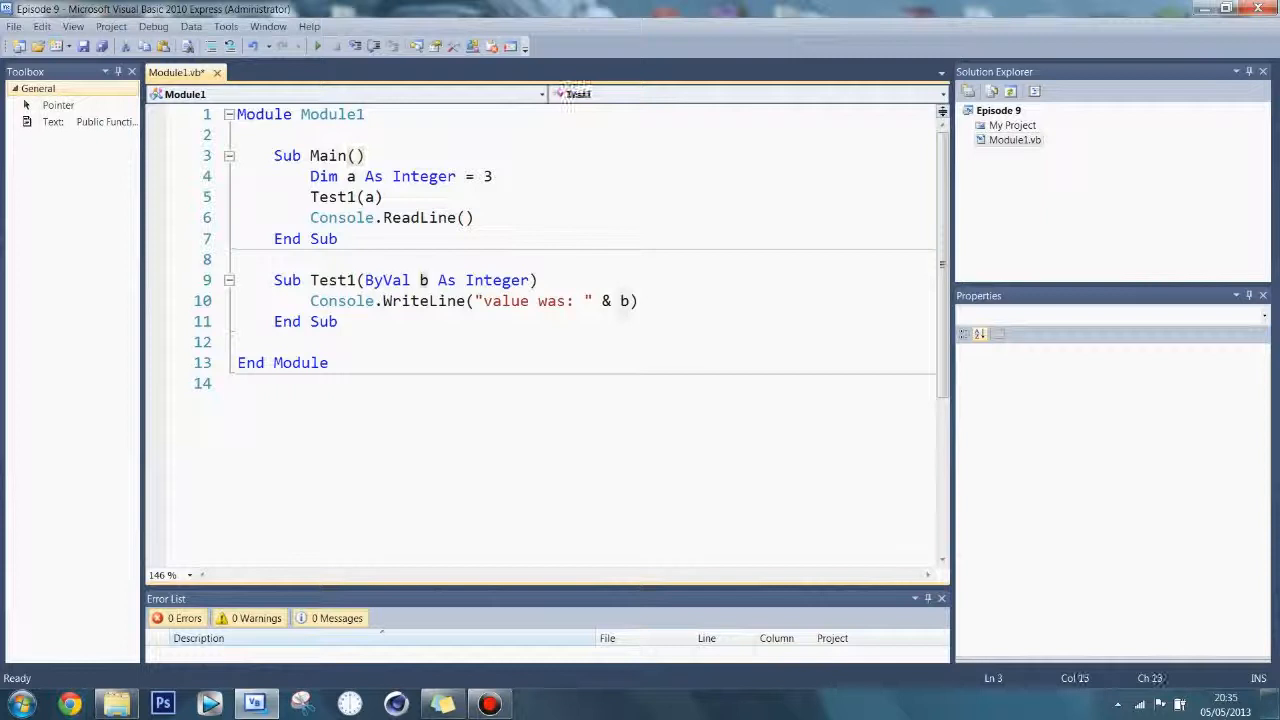
Run the program to see "value was: 3", then close the console.
click(425, 280)
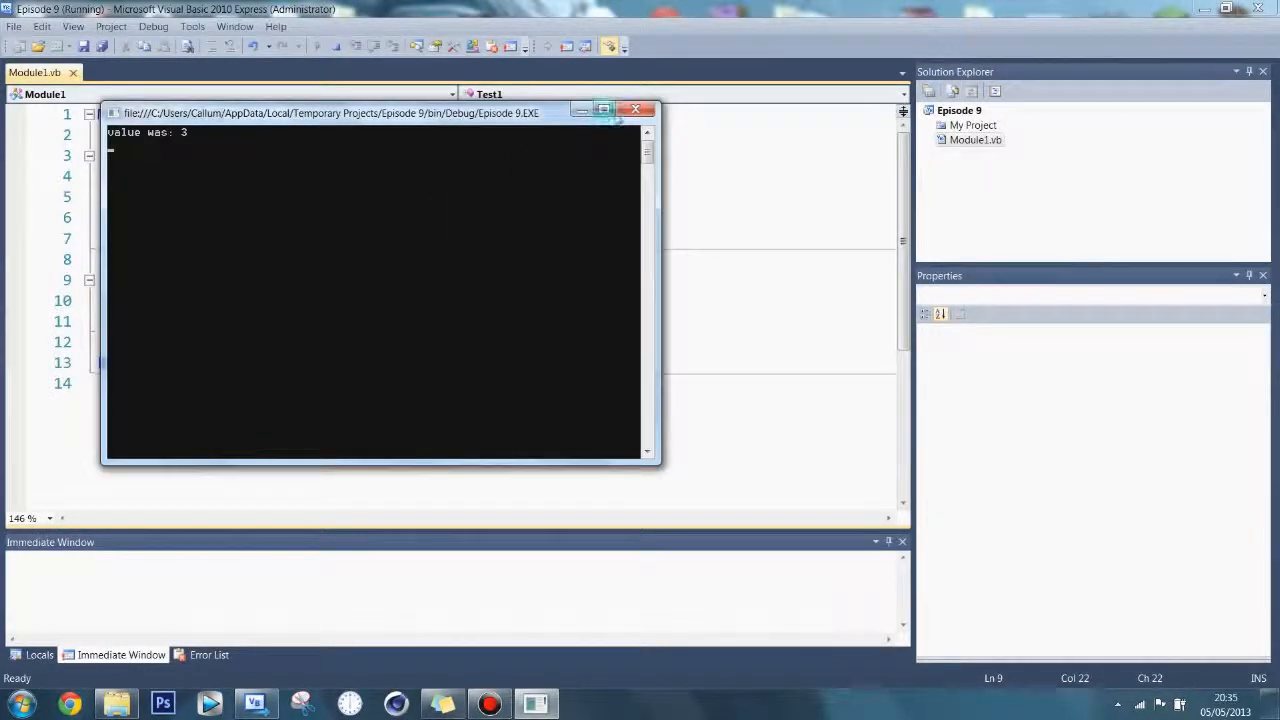
click(636, 108)
text(Console.writ)
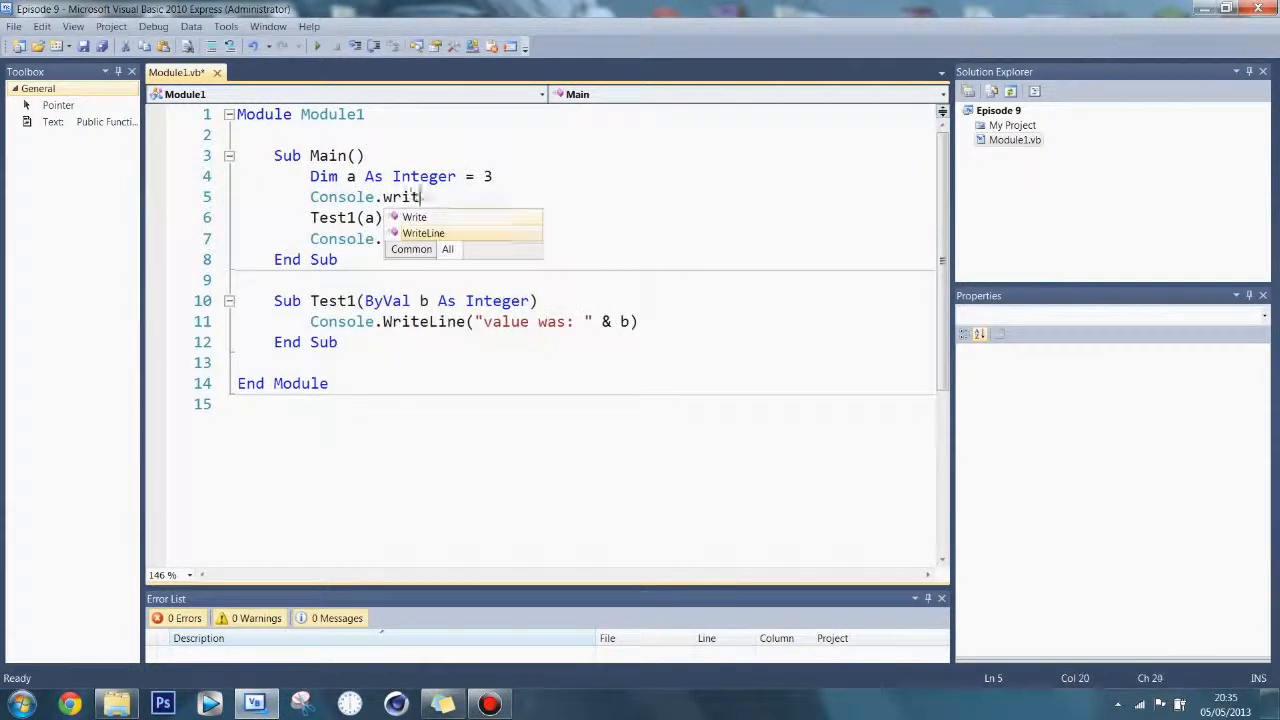
Add Console.WriteLine lines printing "a = " & a before and after Test1(a).
text(eLine(")
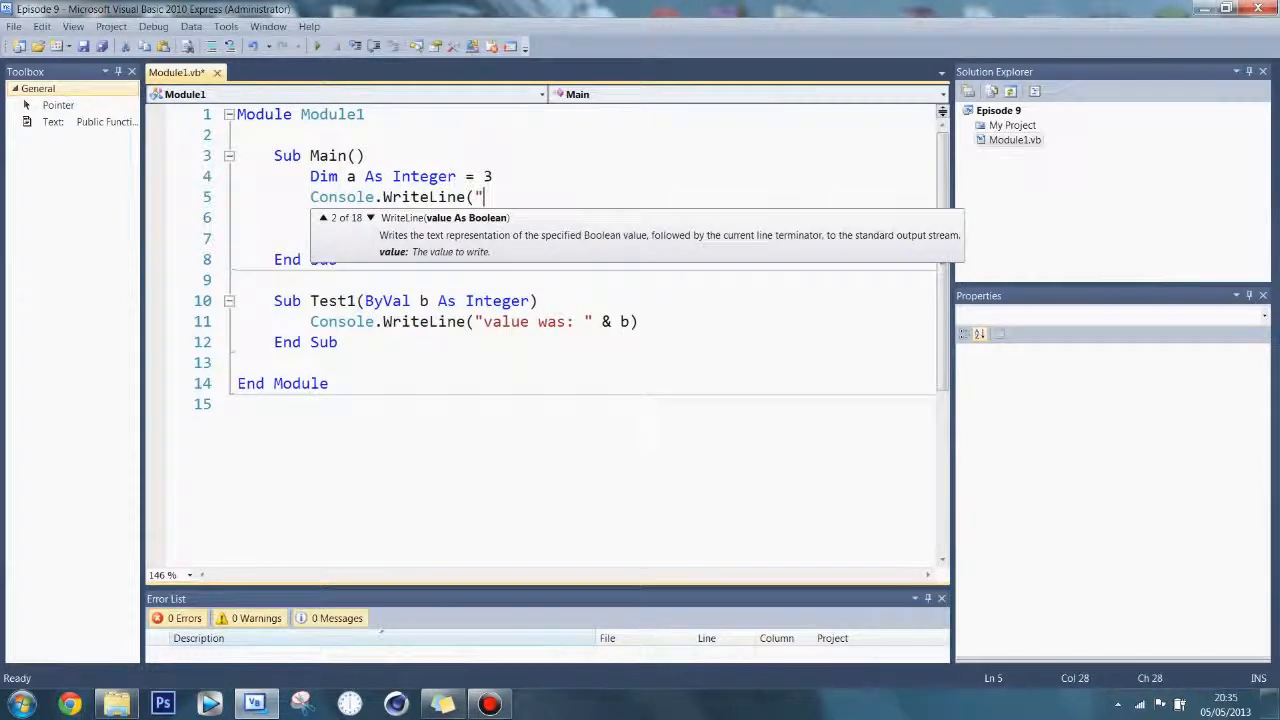
text(a)
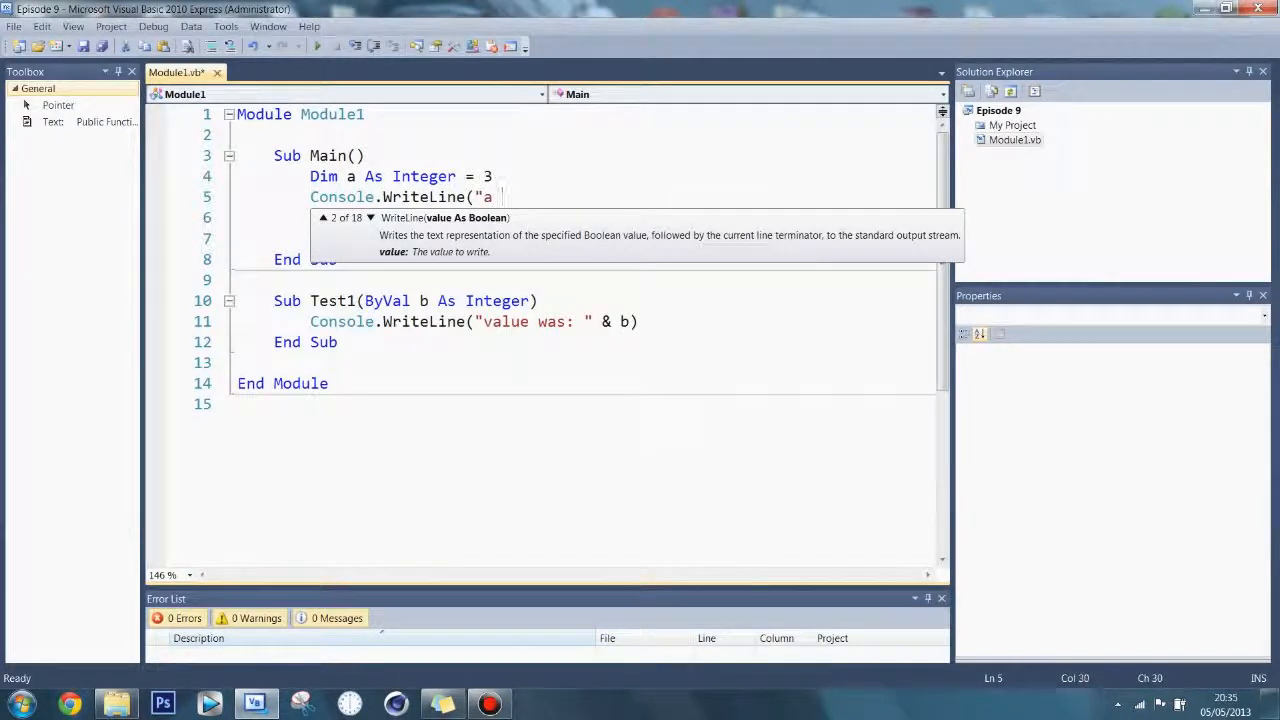
text(= 3")
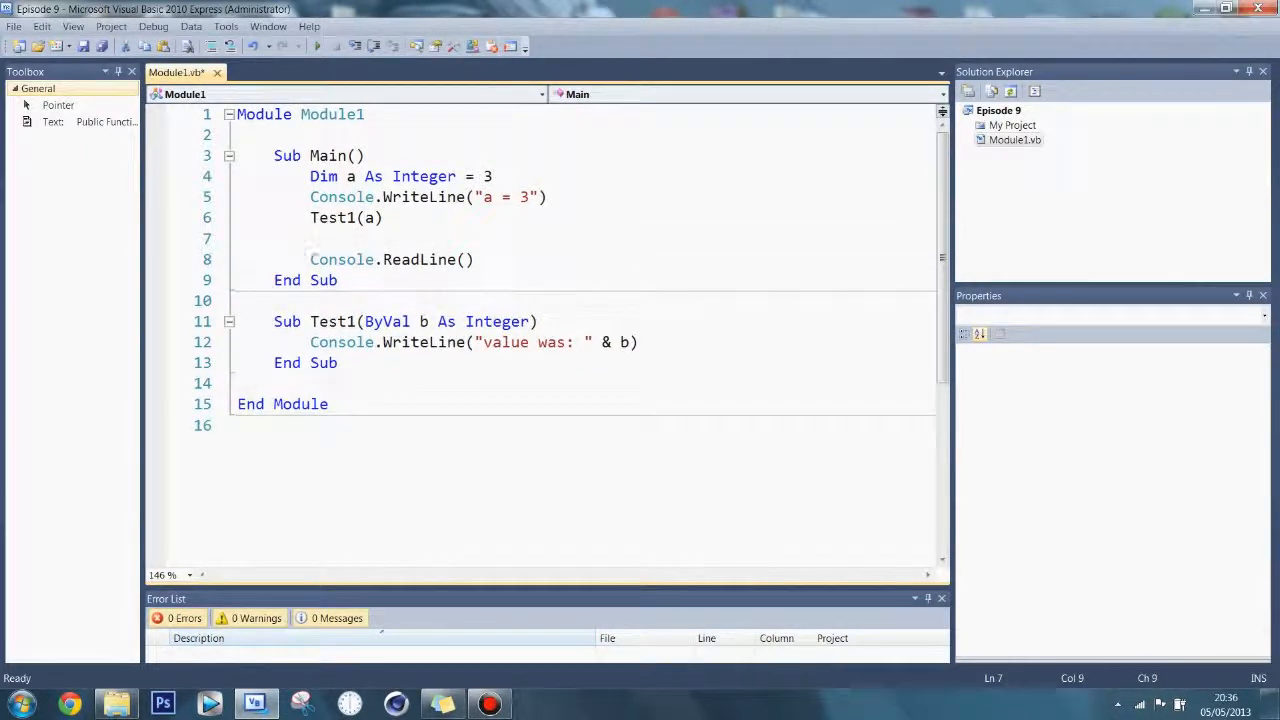
text(Console.writel)
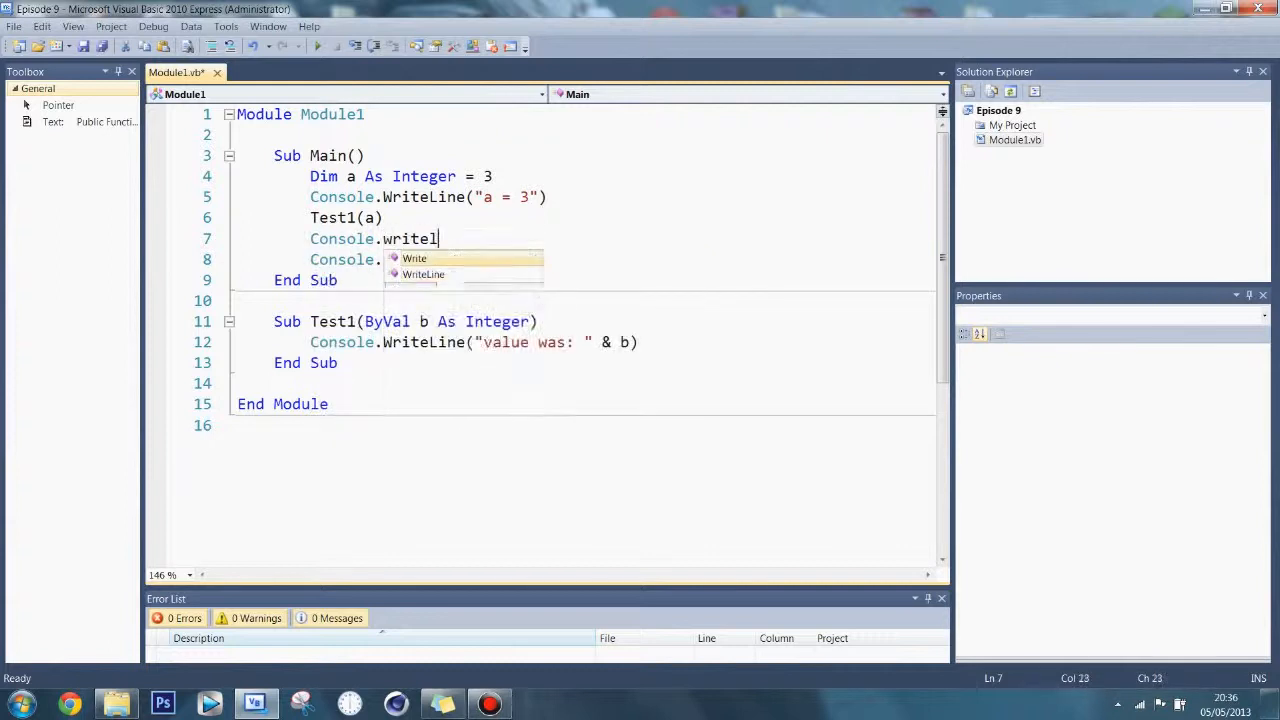
text(Line()
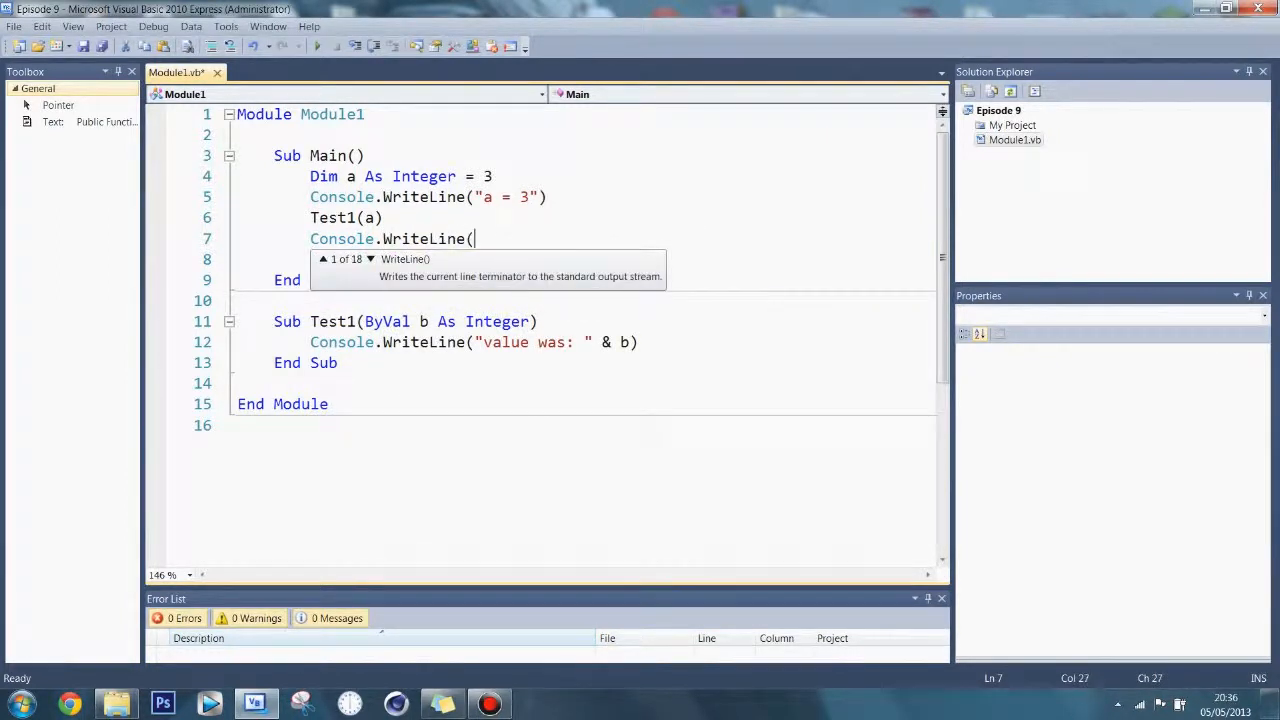
text("a = " & a)
text(Console.WriteLine("New value is: " & b))
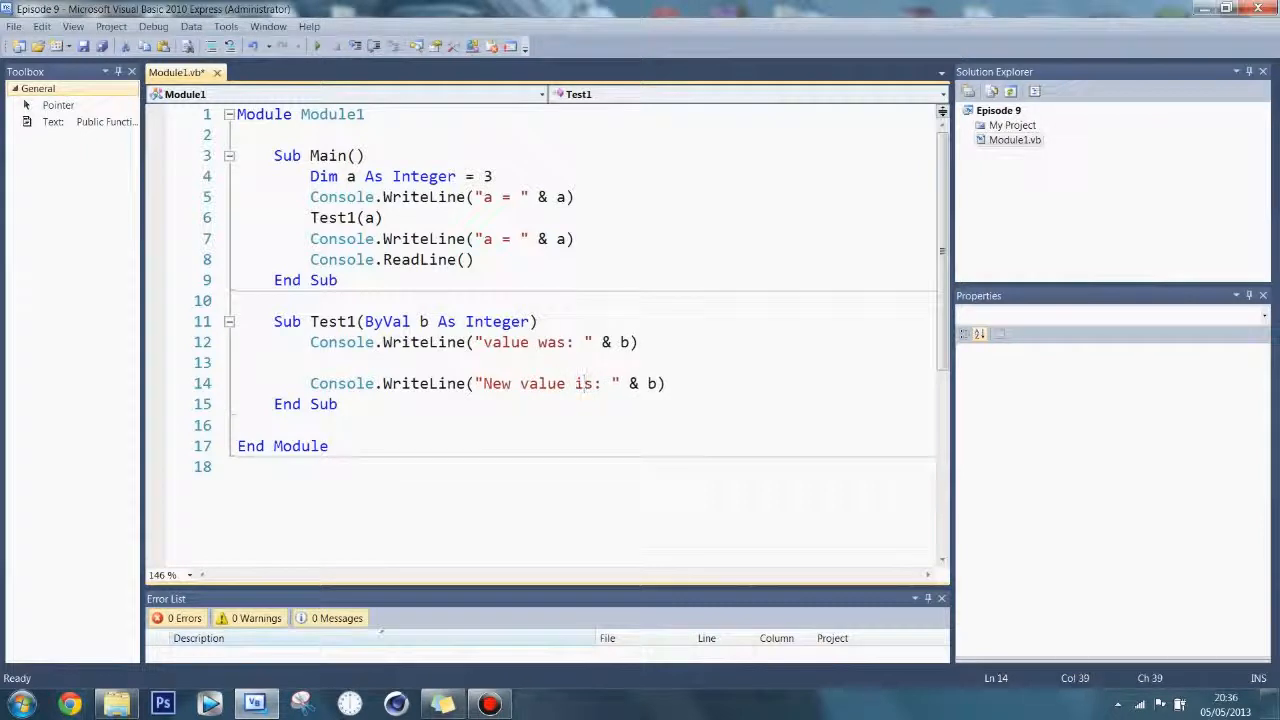
Insert b += 3 with the comment 'b = b + 3 in Test1.
click(538, 342)
text(for b i)
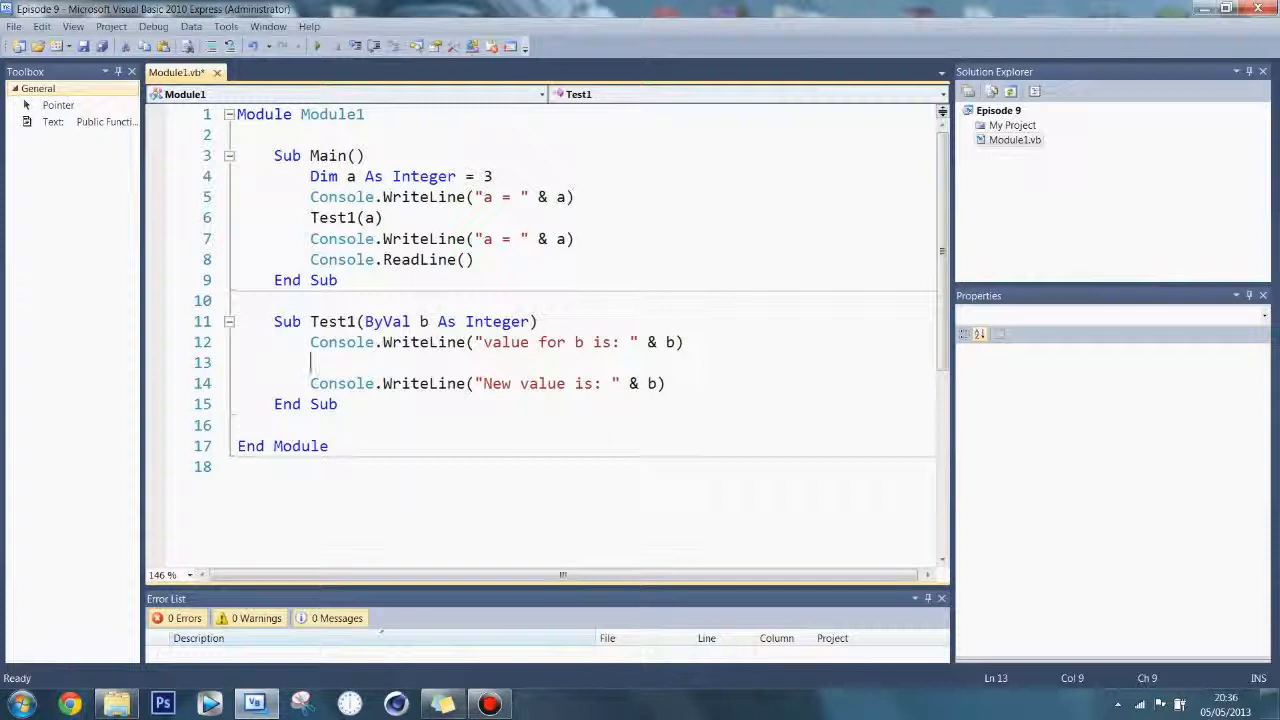
text(b +=)
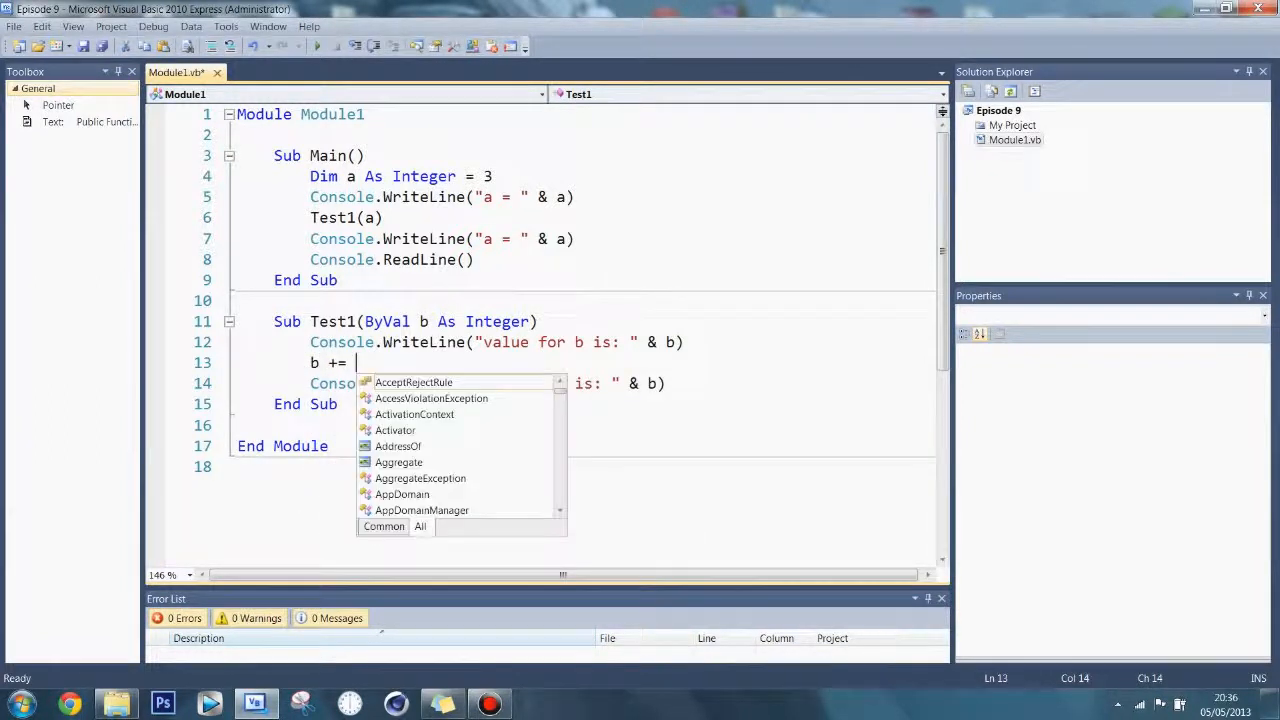
text(3 #)
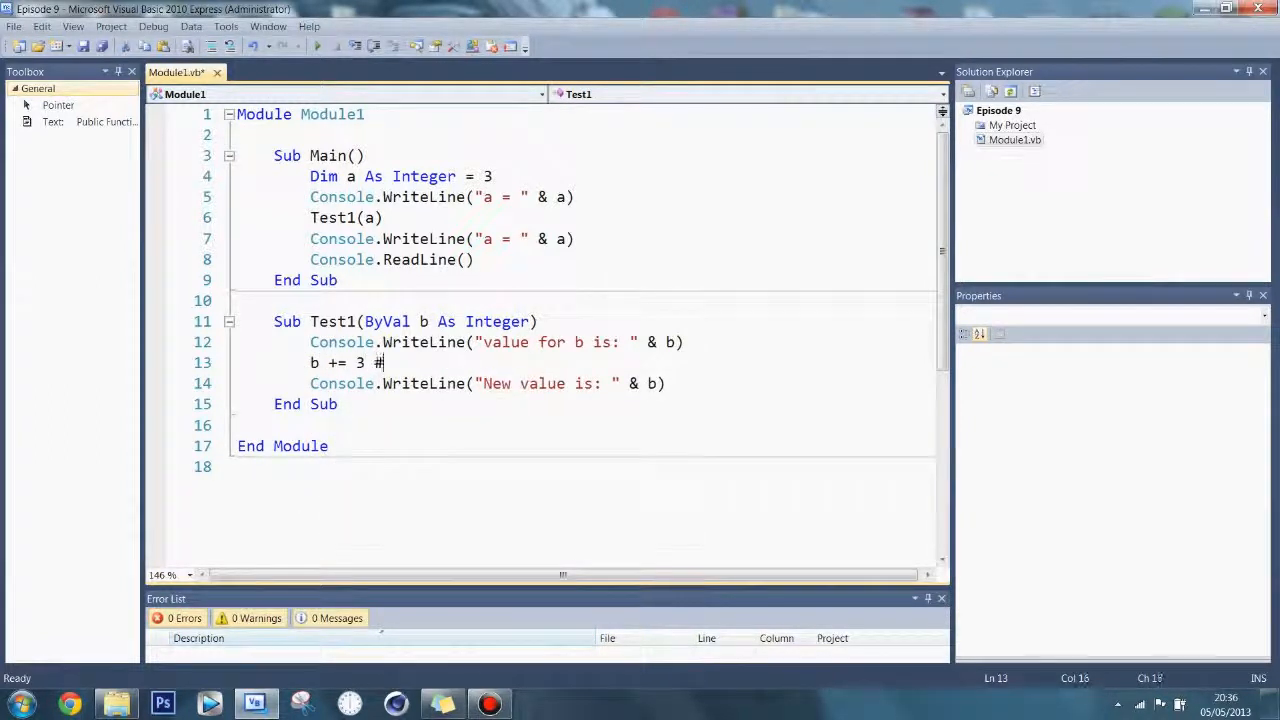
text('b =)
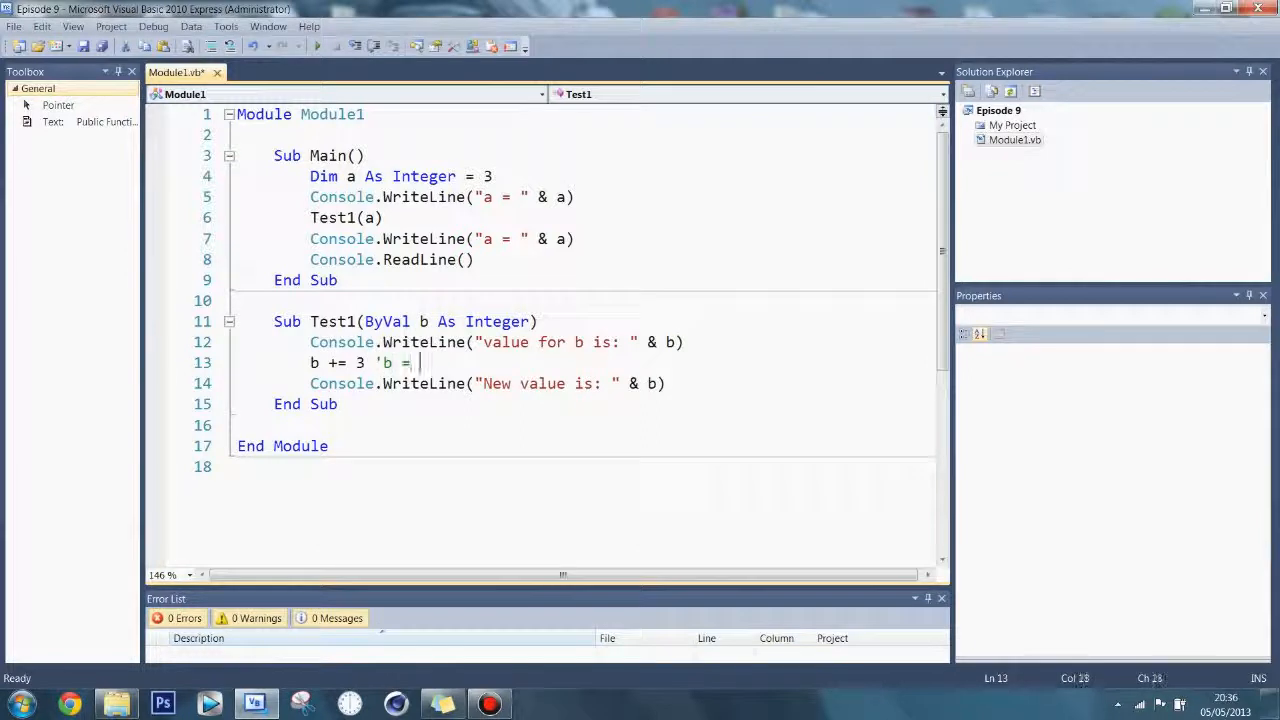
text(b + 3)
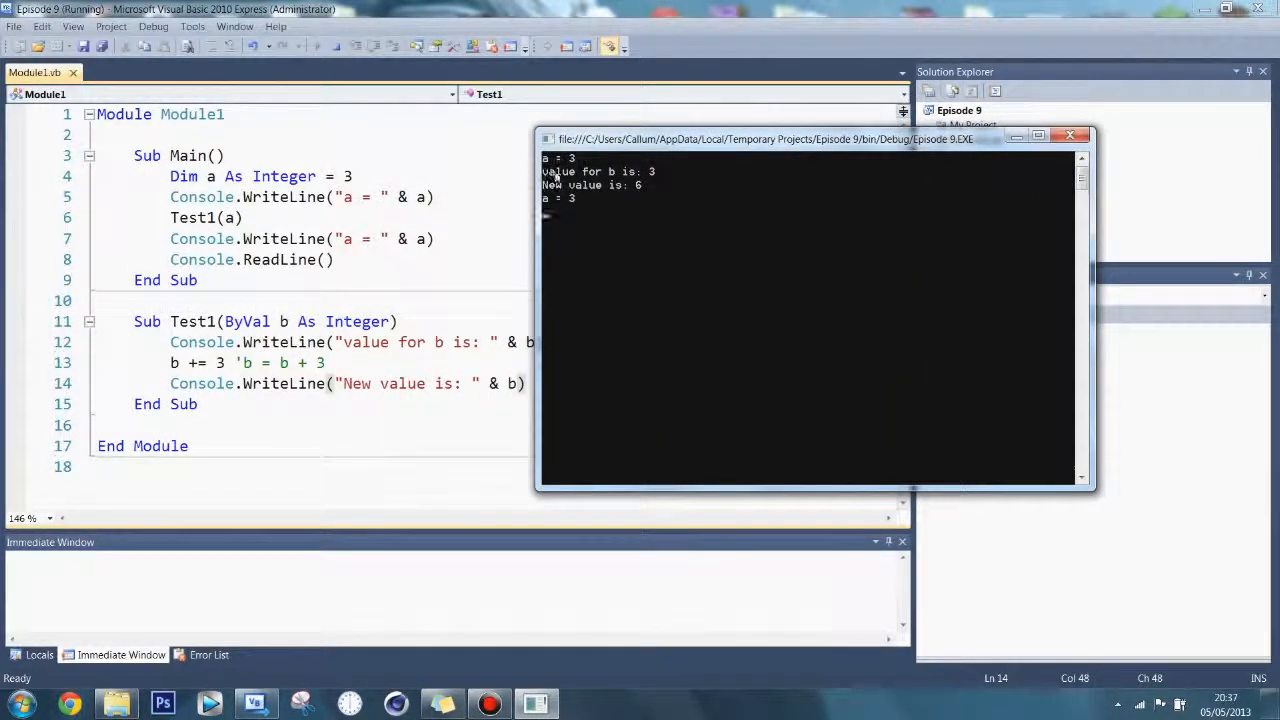
mouse_move(980, 170)
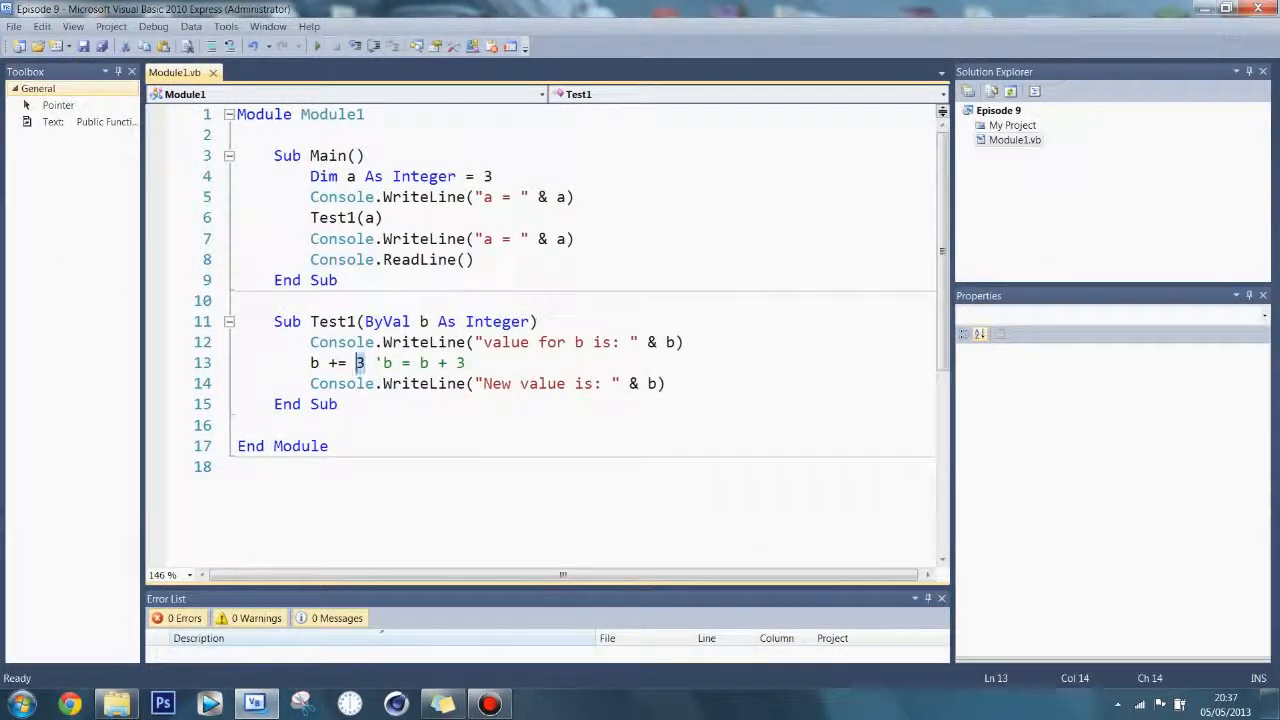
Change b += 3 to b += 12 and close the console after the run.
text(12)
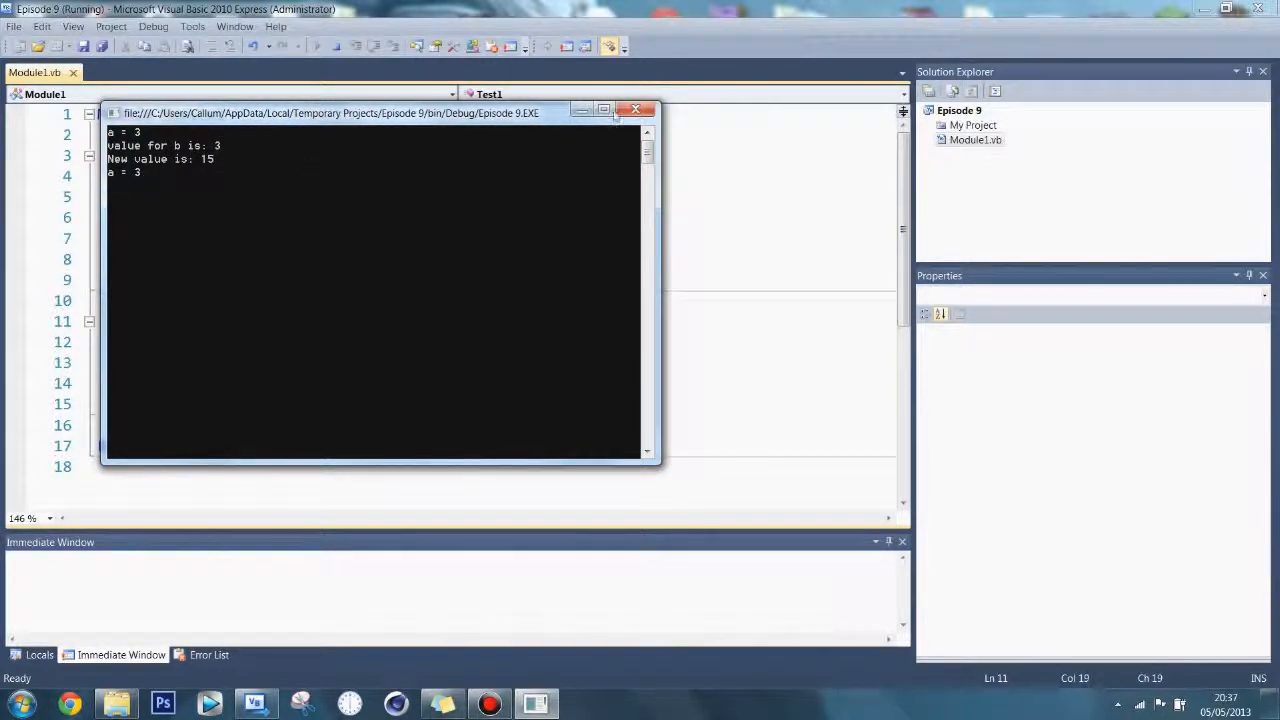
click(634, 108)
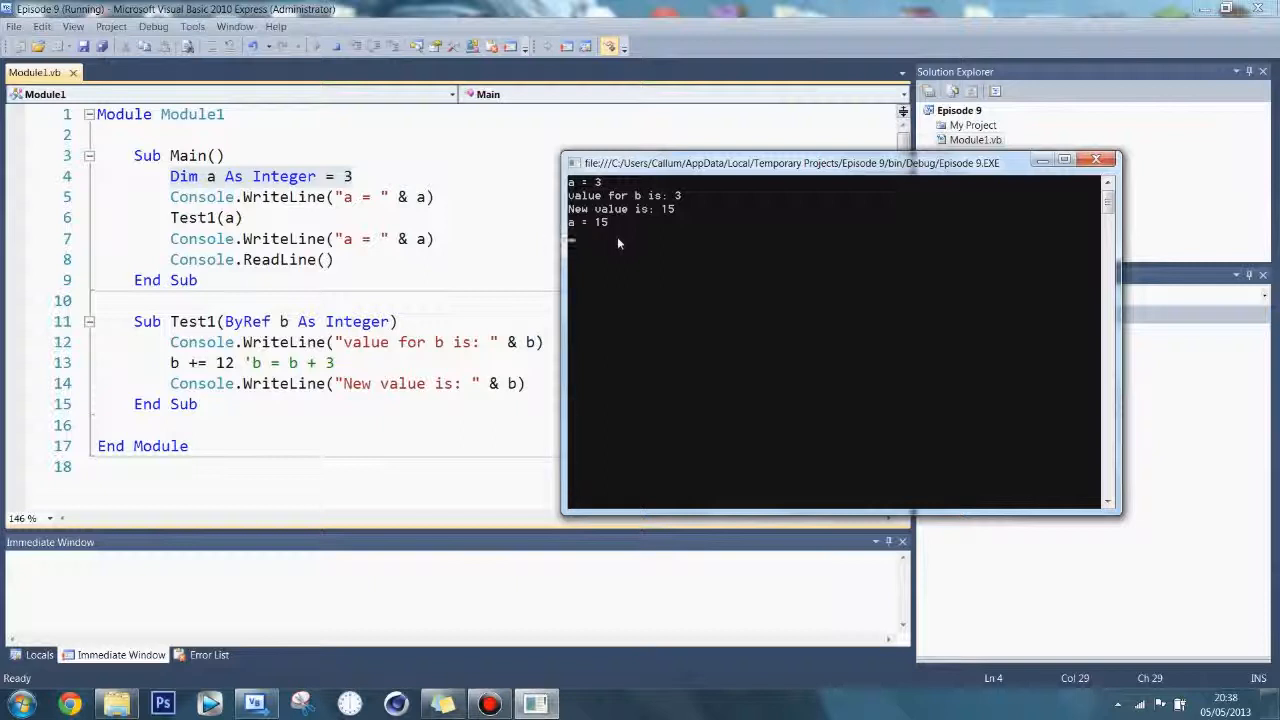
mouse_move(817, 212)
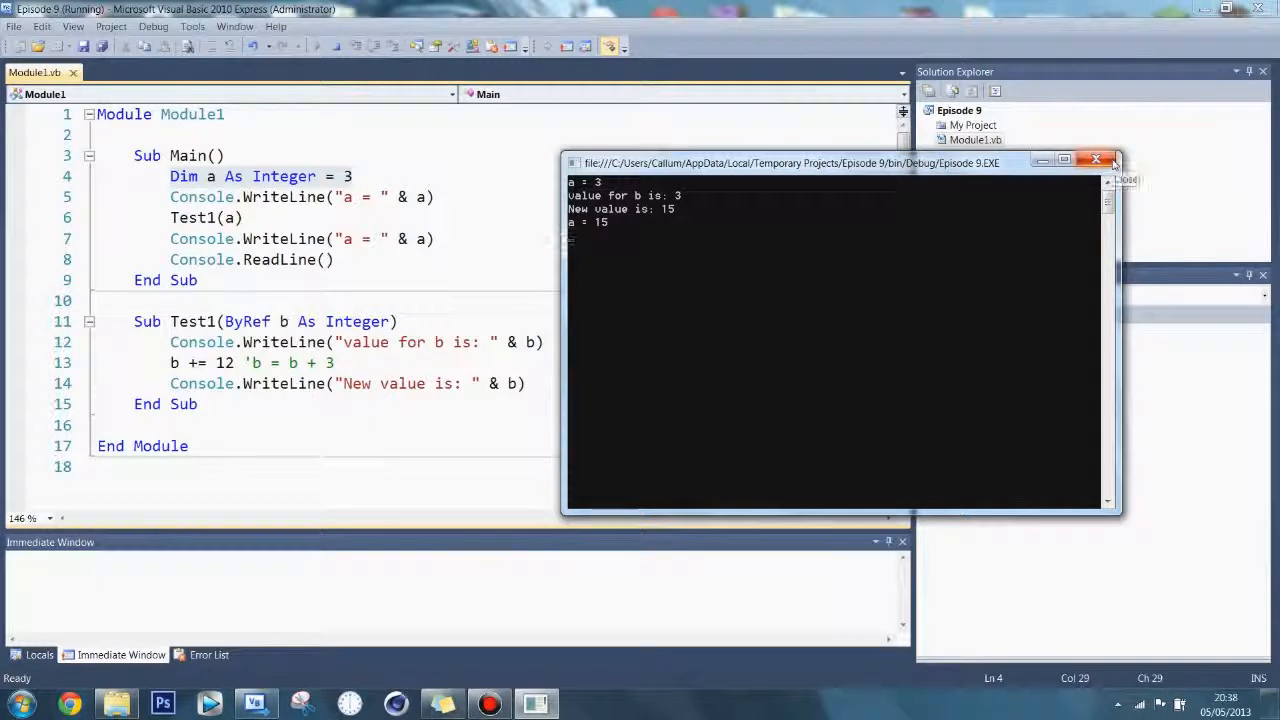
Close the console after the ByRef run shows a becoming 15.
click(1102, 159)
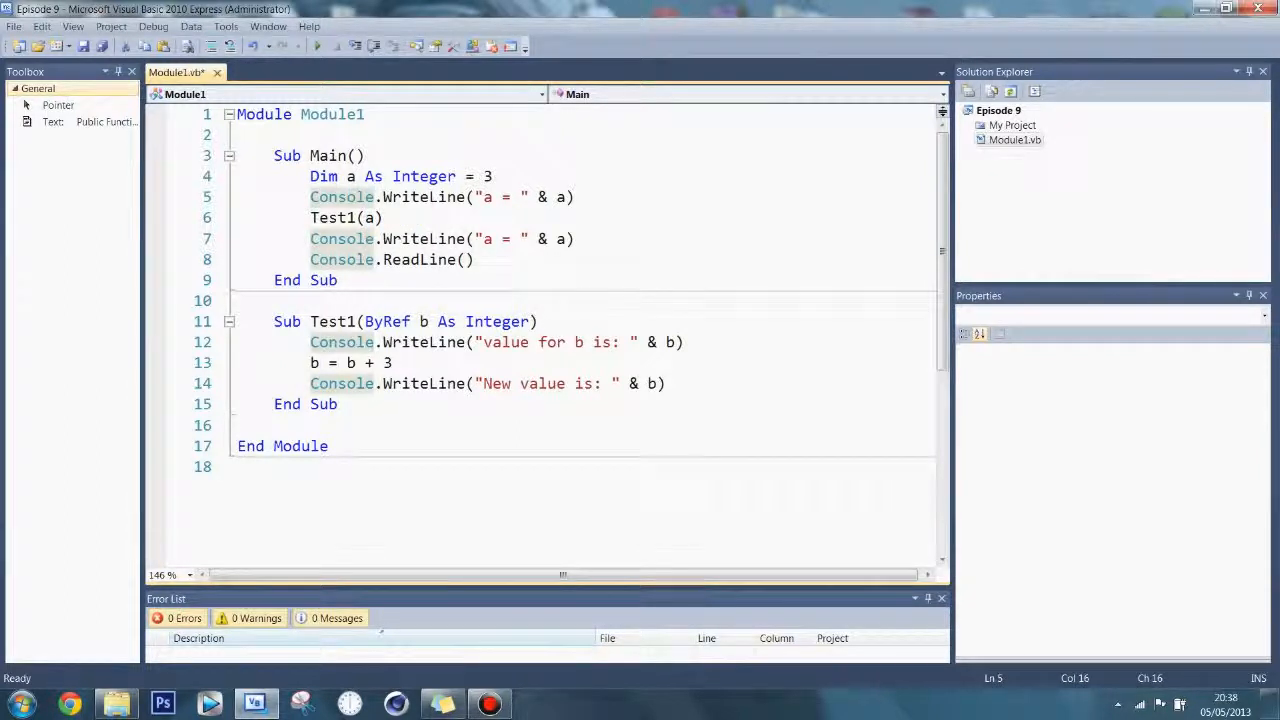
Replace ByRef with ByVal and add a ByVal c As Integer parameter to Test1.
drag(383, 321, 528, 321)
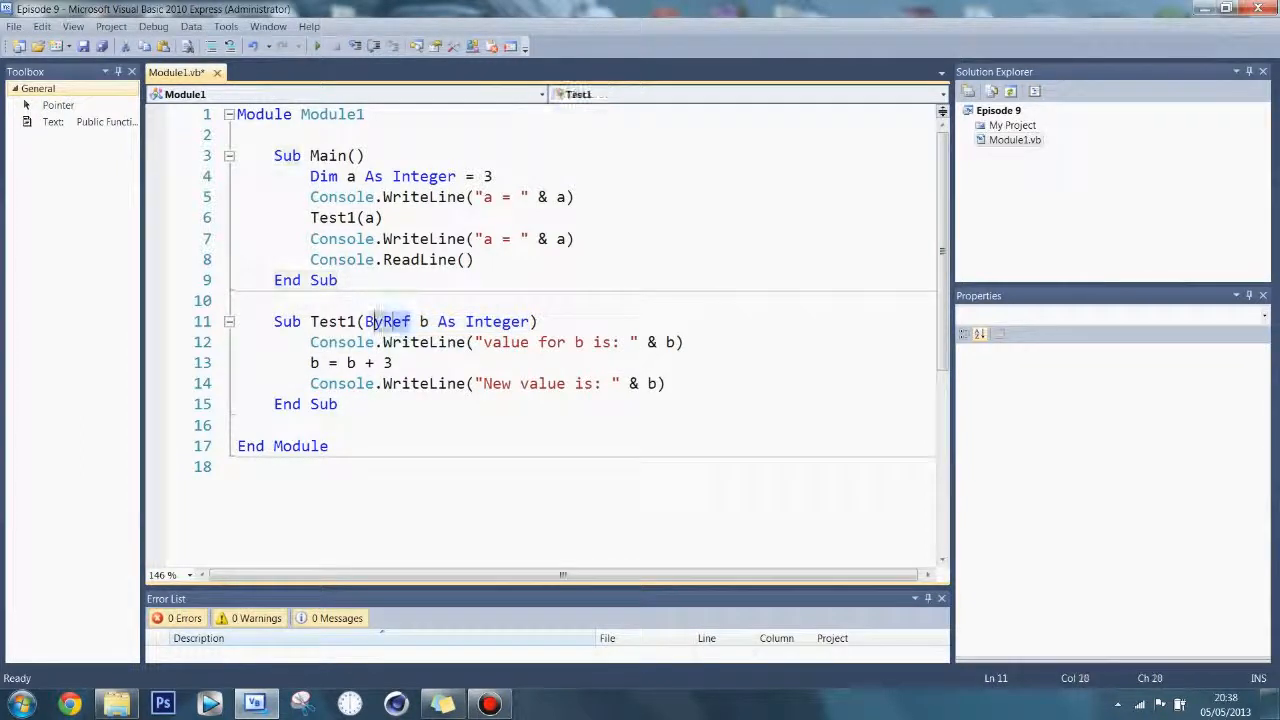
text(ByVal)
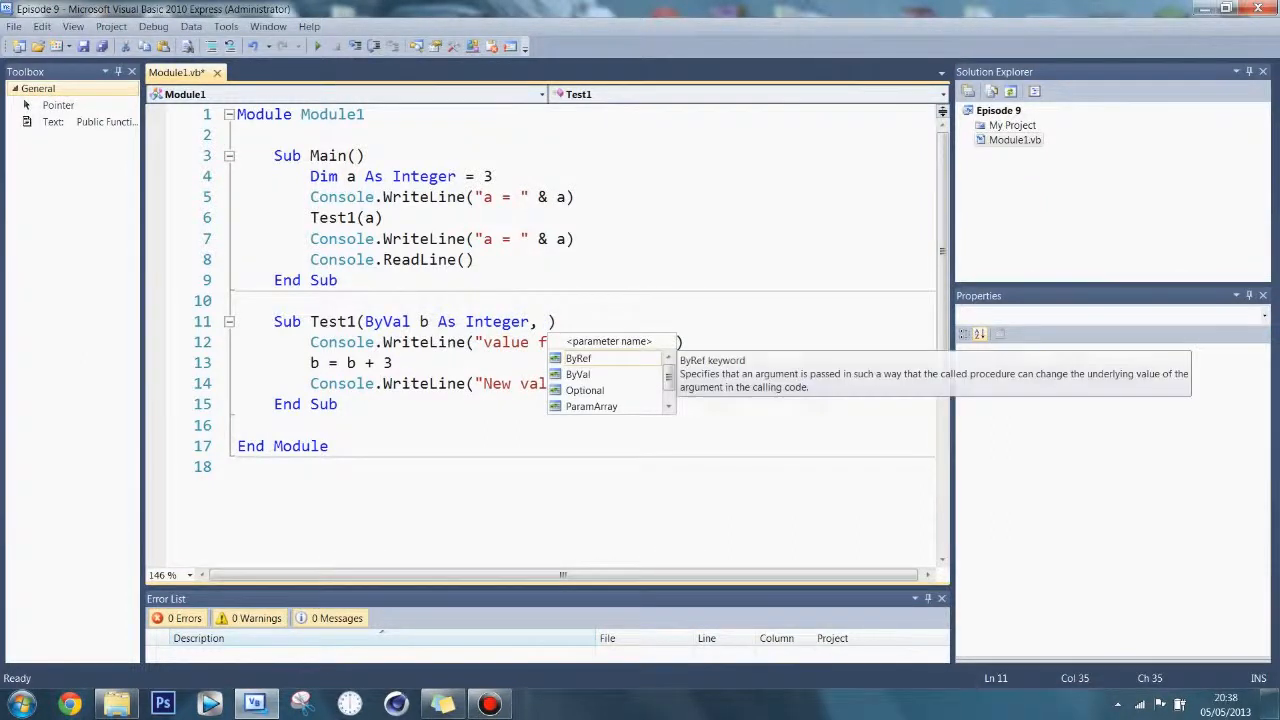
text(ByVal)
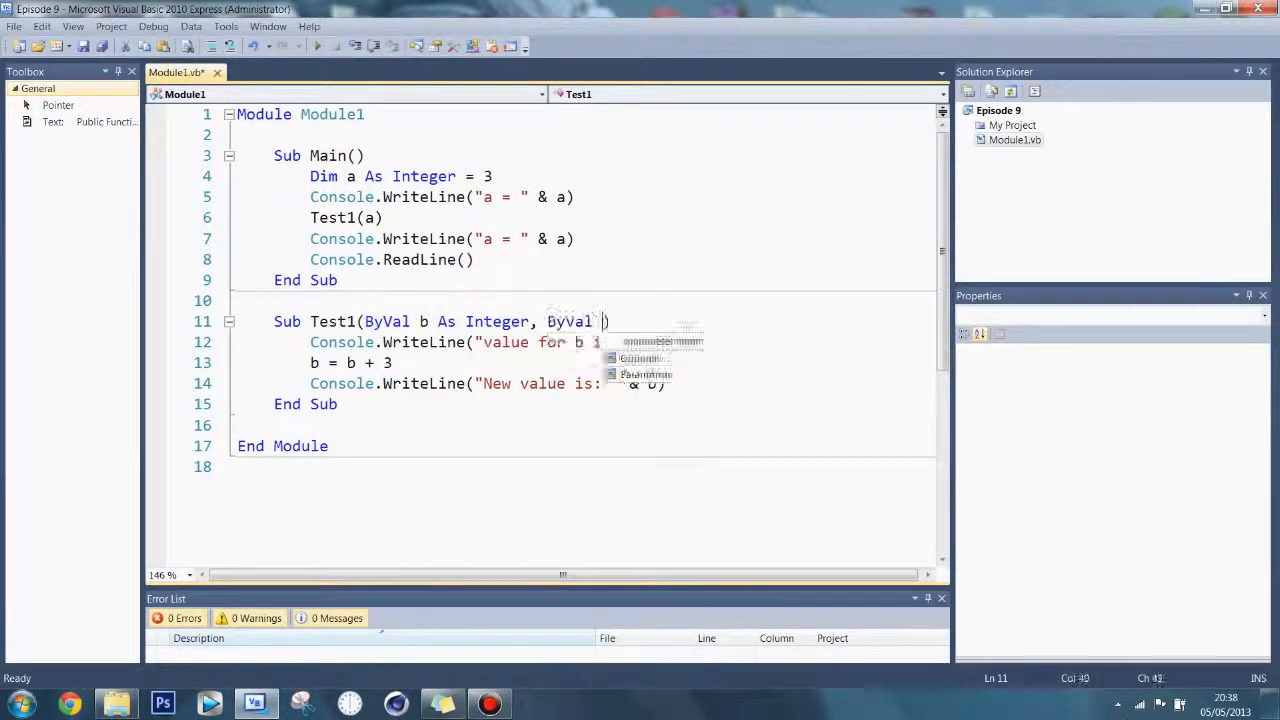
text(ction)
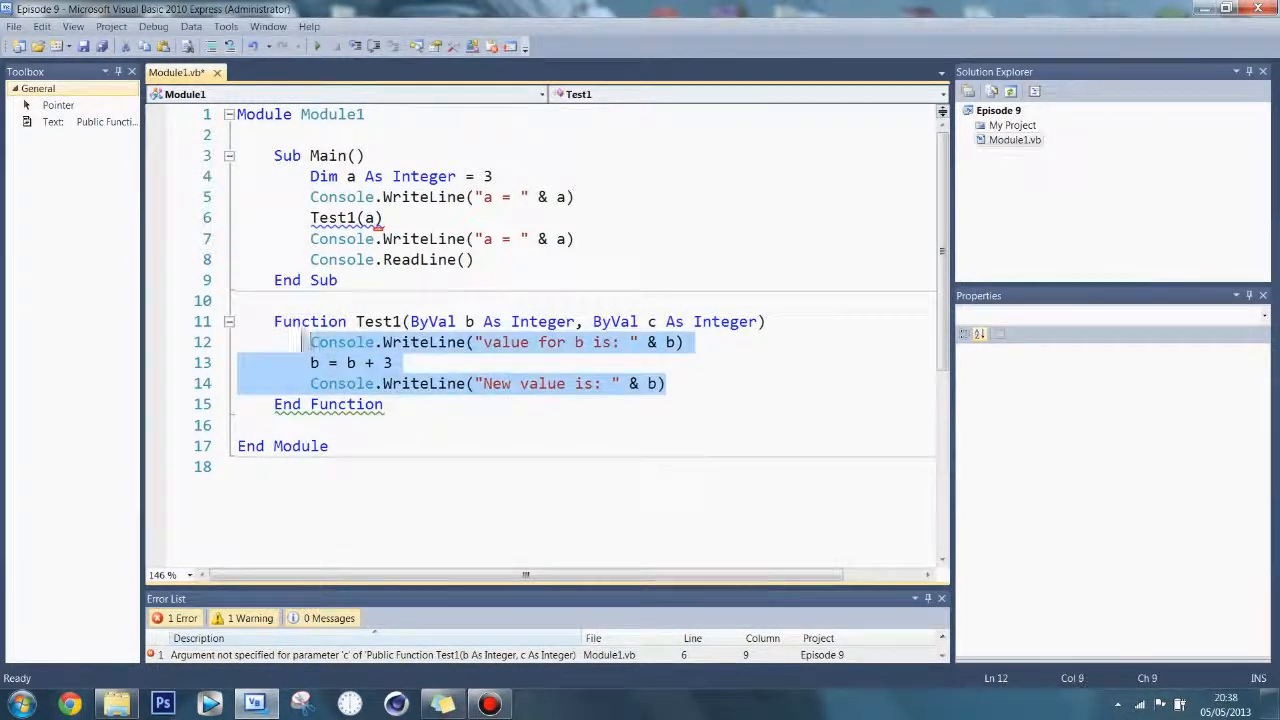
Replace Test1's printing lines with Return b * c.
key(Delete)
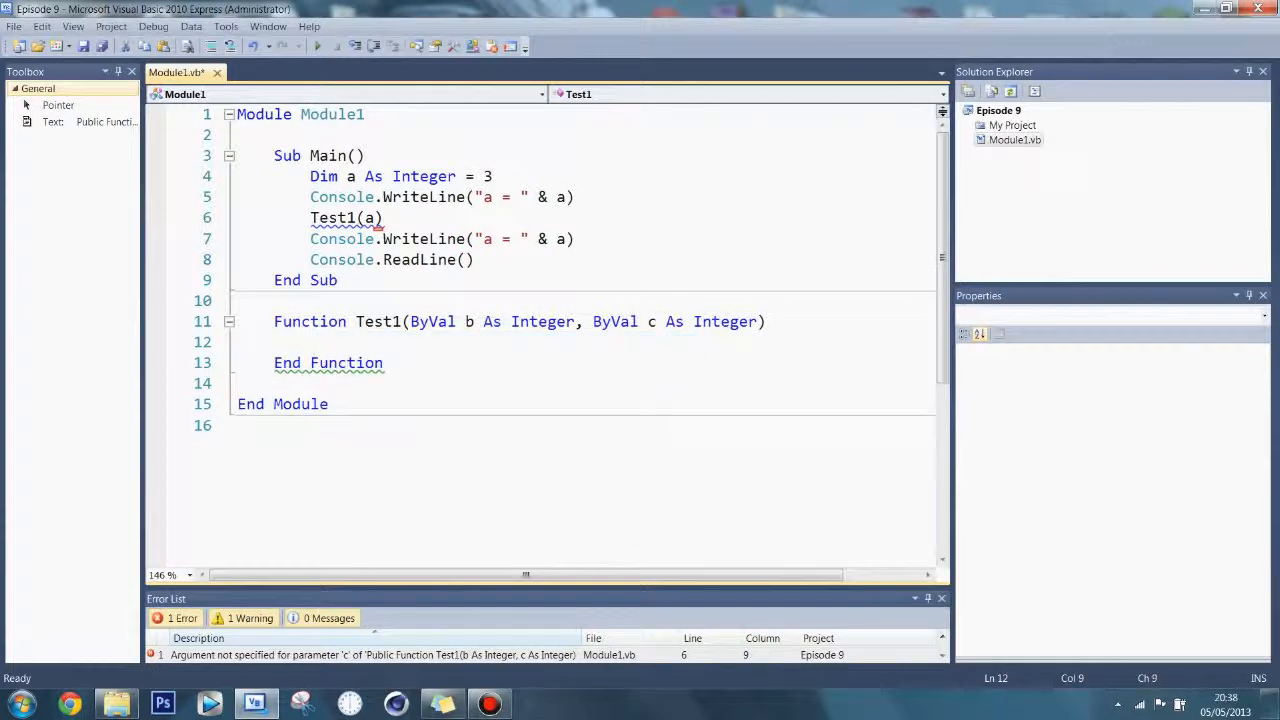
text(Return)
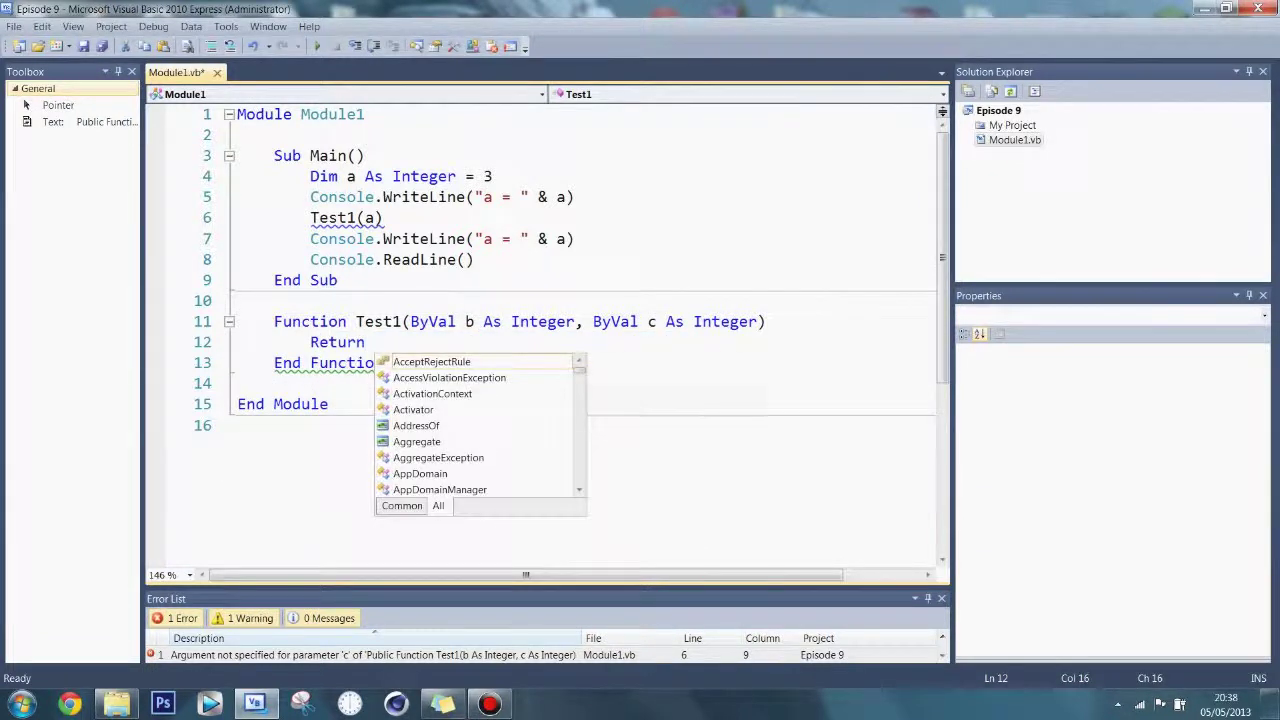
text(b*)
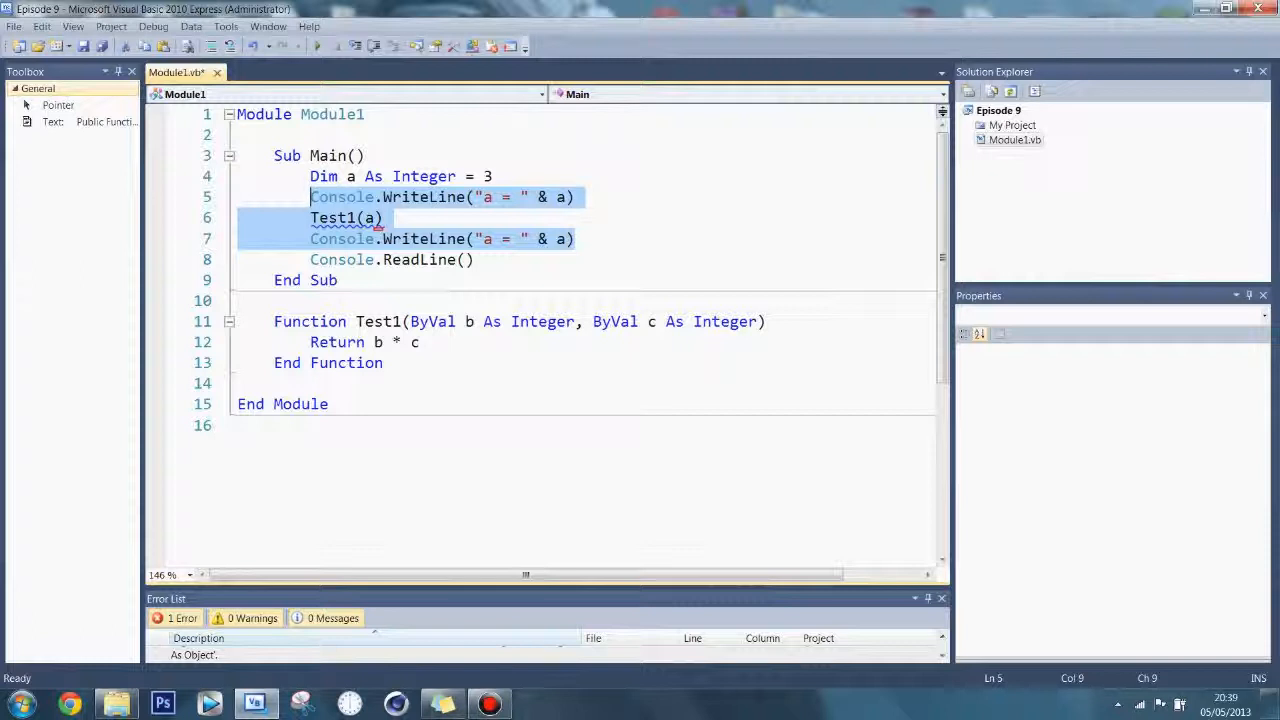
click(488, 176)
text(Te)
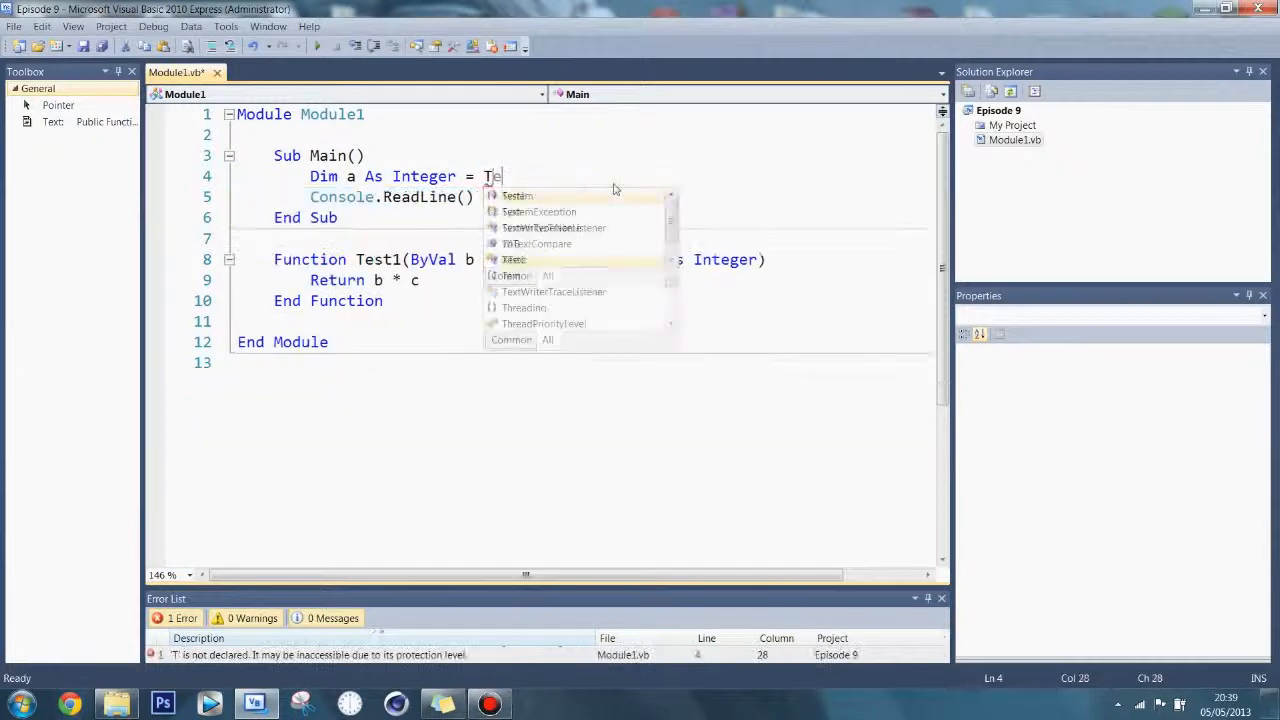
Set a to Test1(3, 4), add Console.WriteLine(a), and make parameter c ByRef.
text(st1()
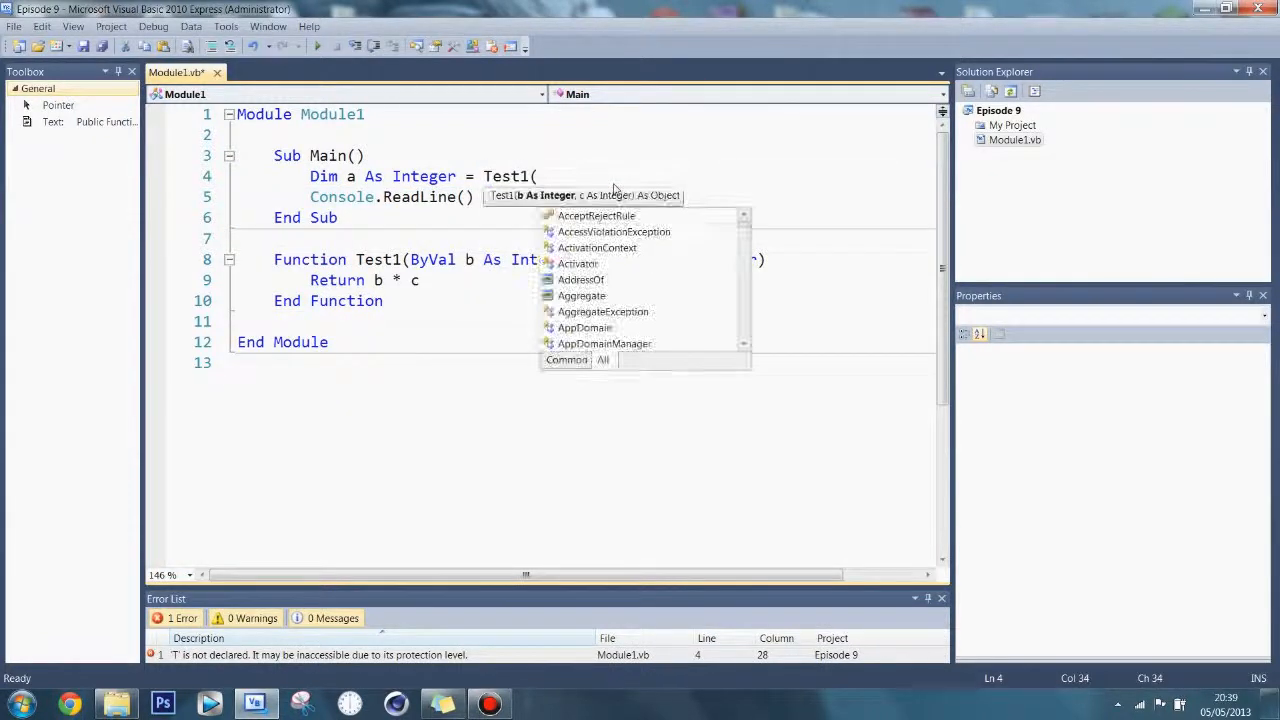
text((3)
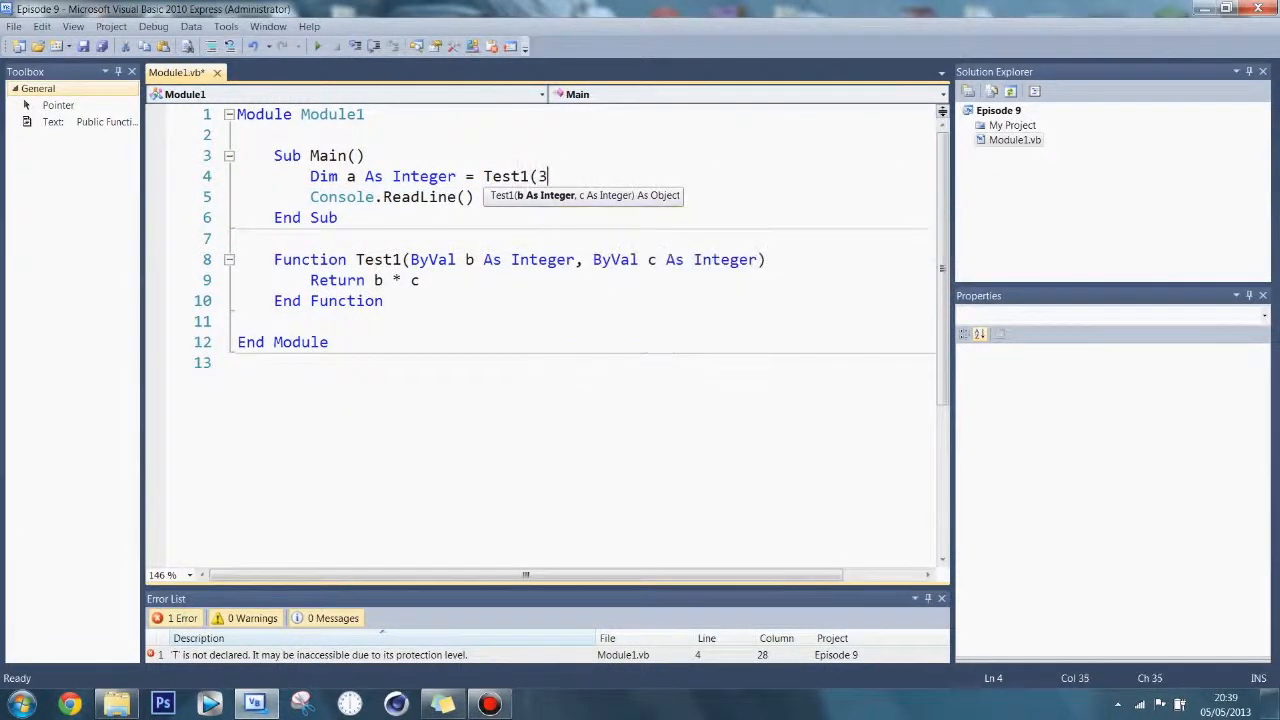
text(, 4))
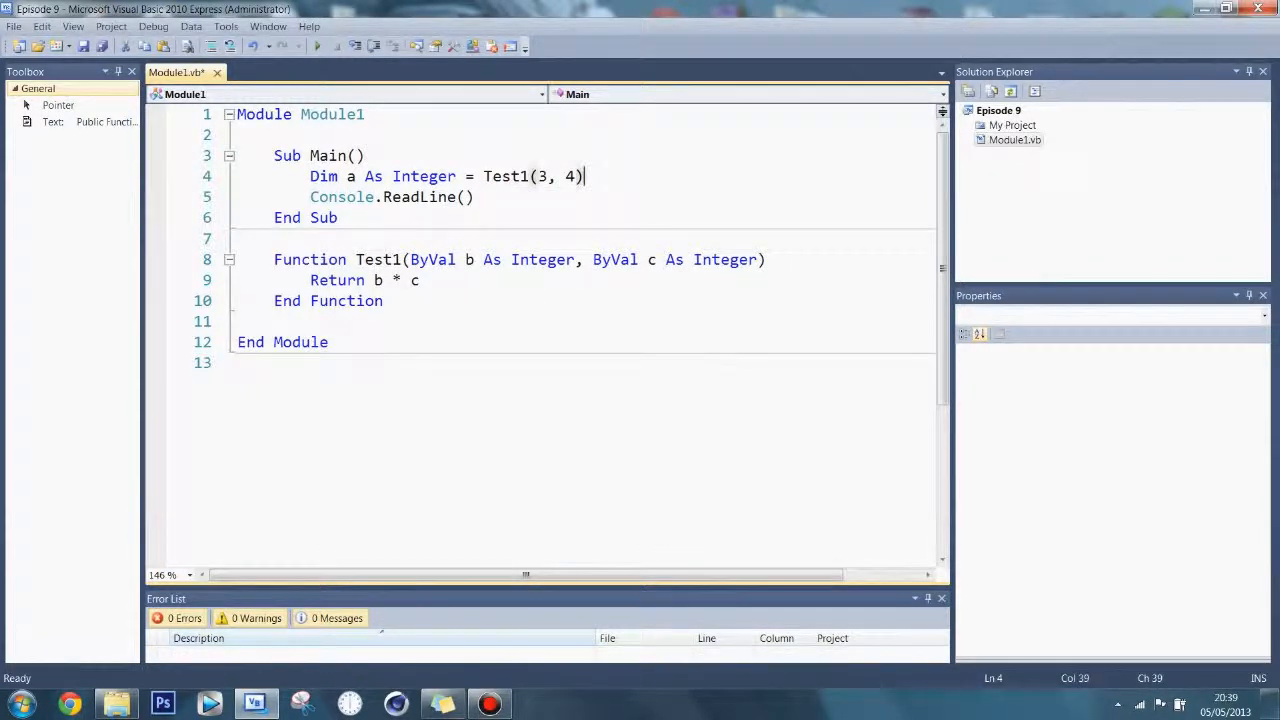
text(Console.w)
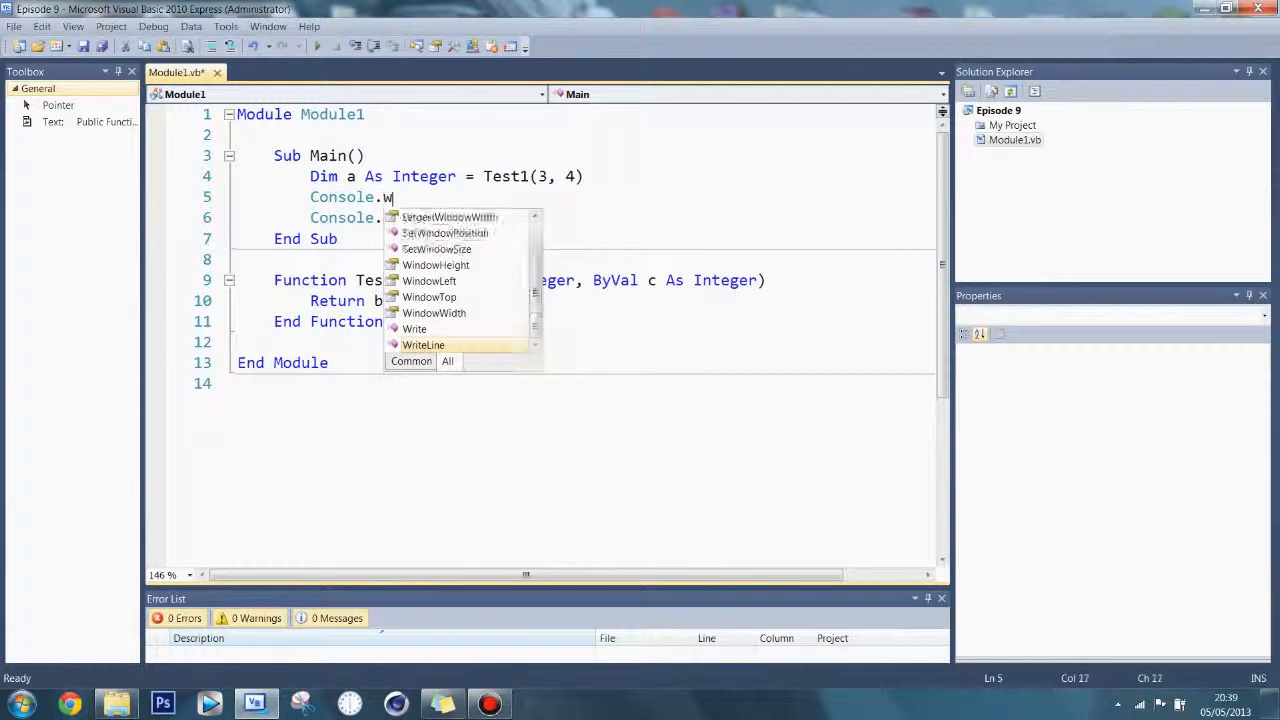
text(riteLine(a)
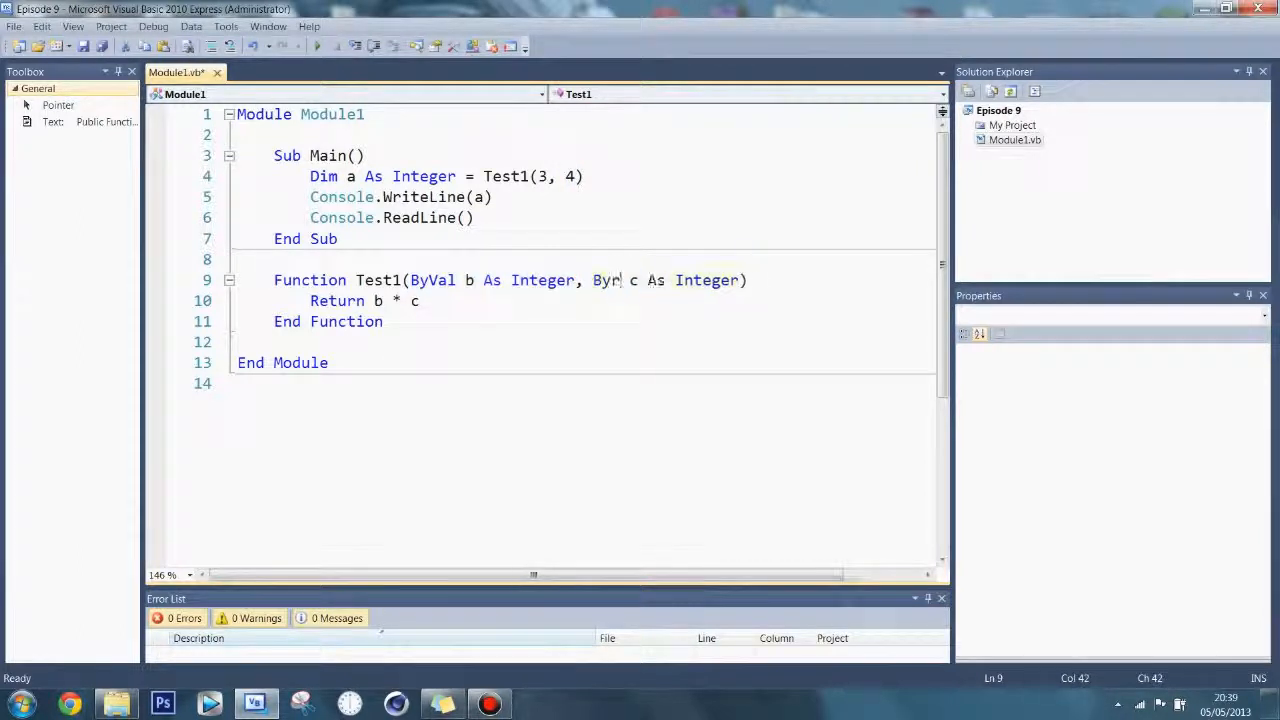
text(ef)
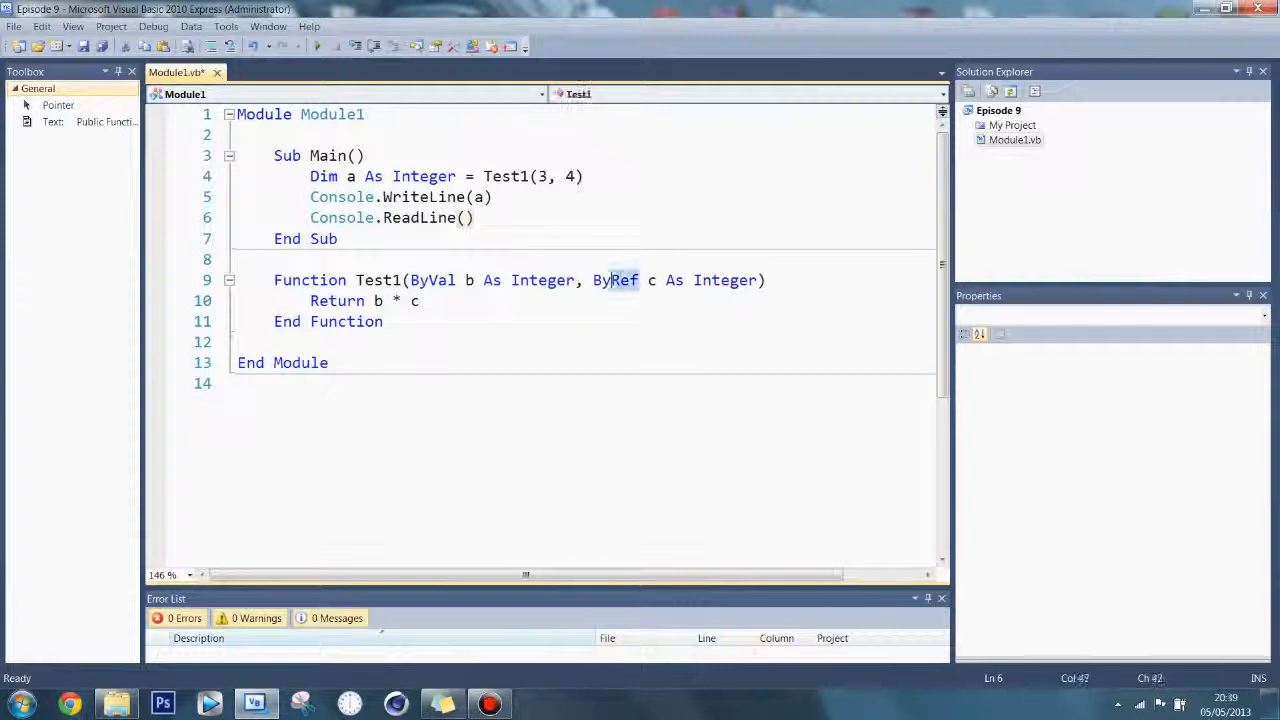